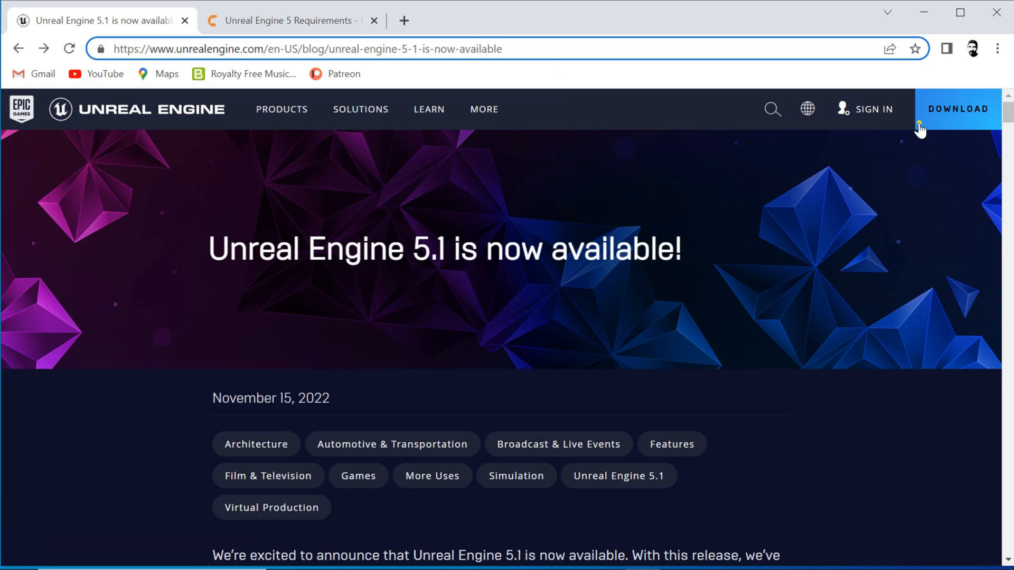
Step: Go from the UE 5.1 blog post to the download page's Epic Games launcher instructions
click(959, 109)
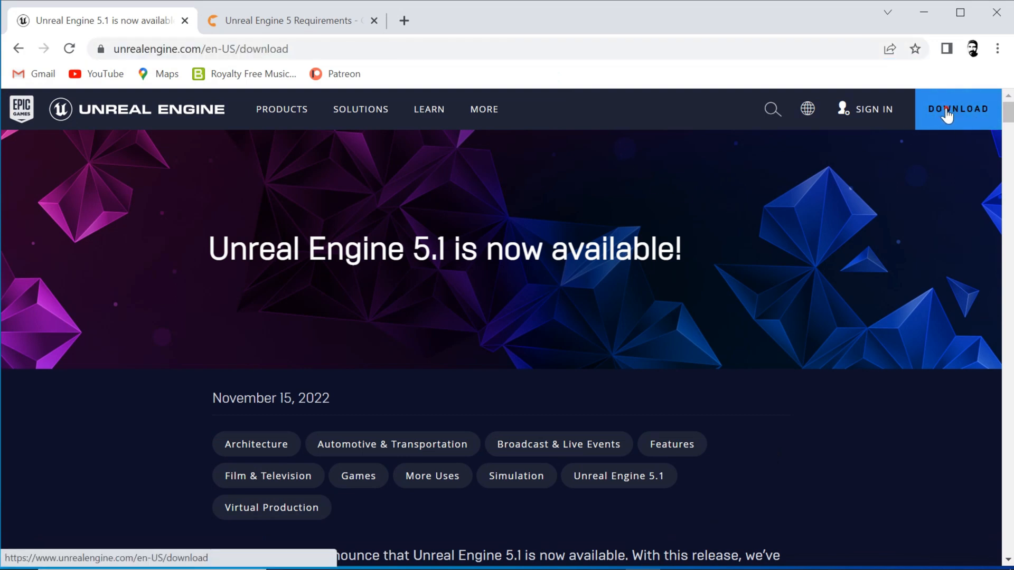
click(959, 109)
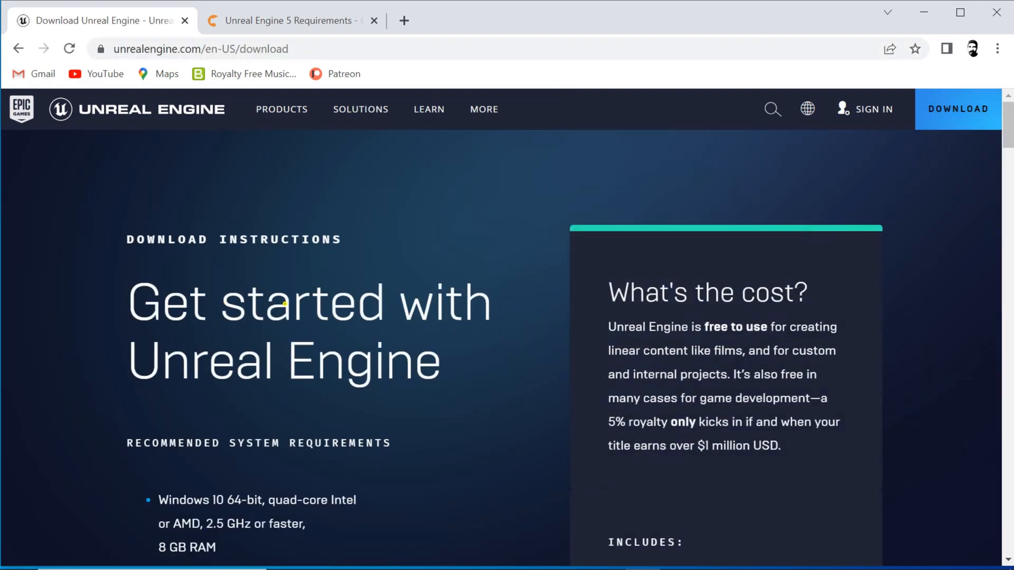
scroll(down, 3)
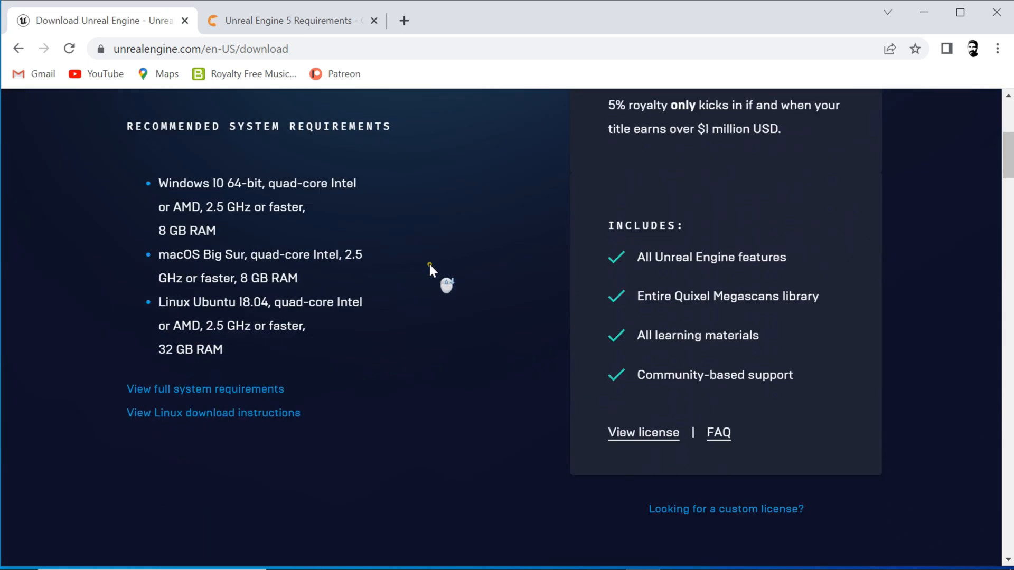
scroll(down, 3)
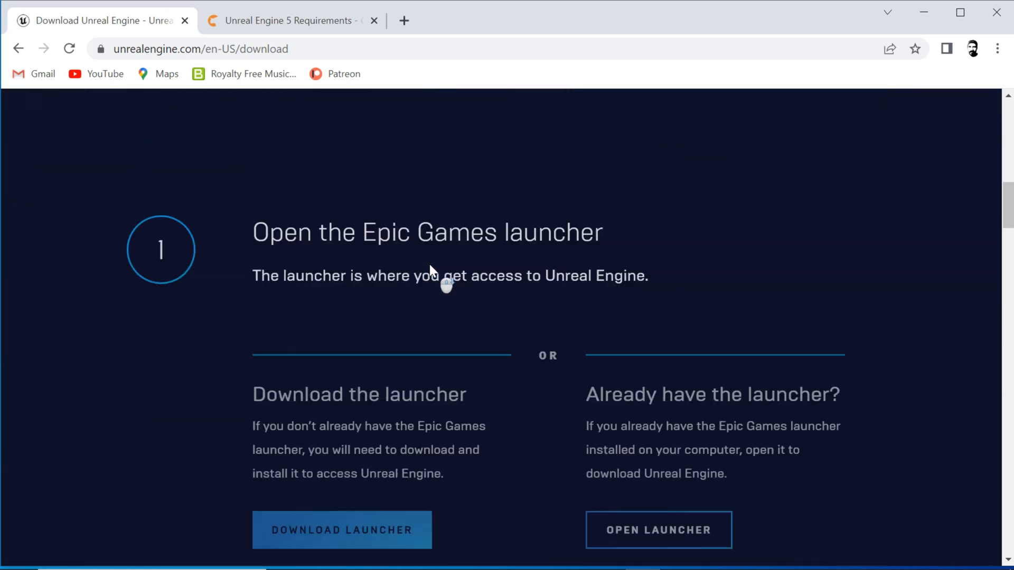
scroll(down, 3)
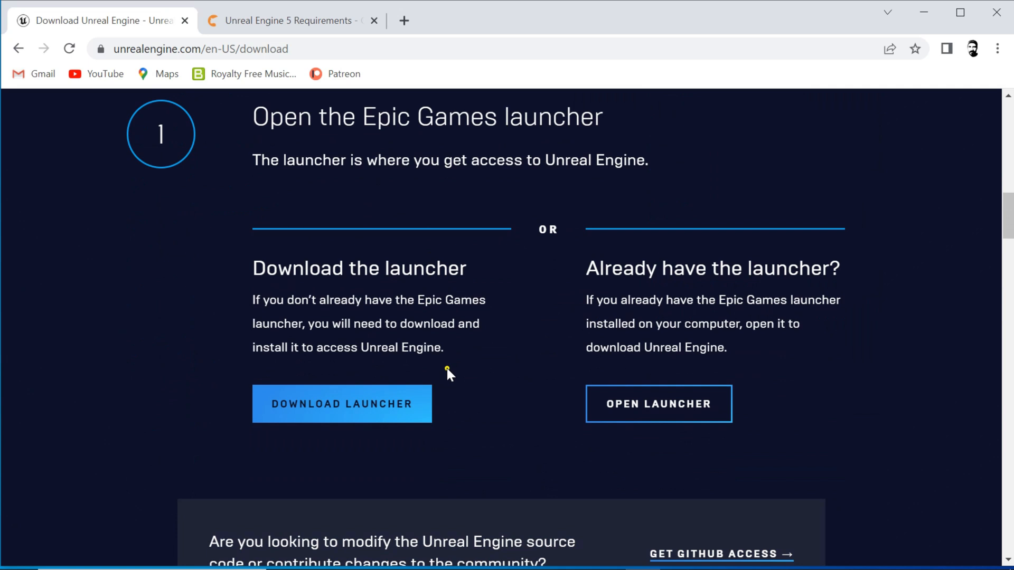
mouse_move(472, 274)
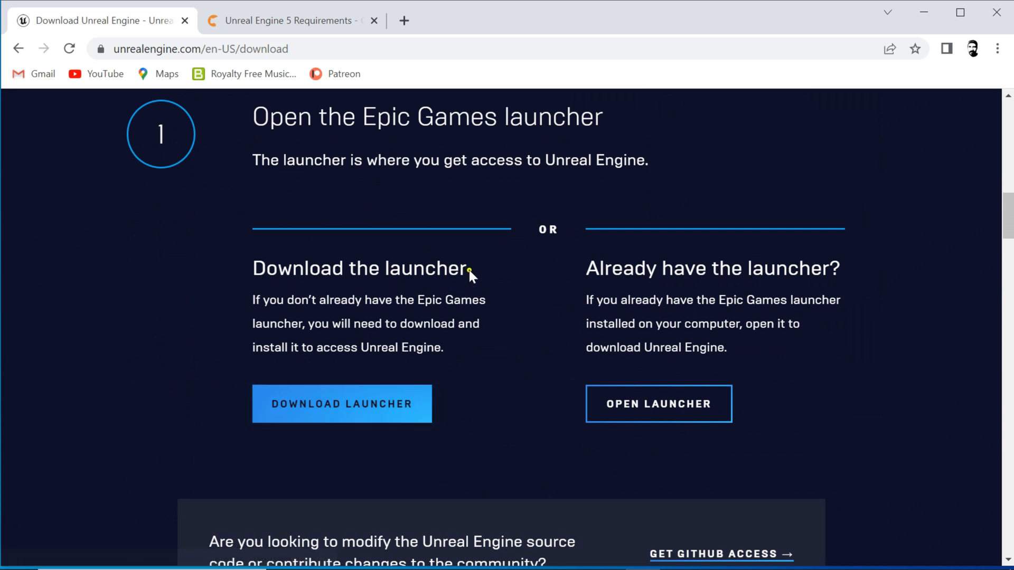
double_click(385, 116)
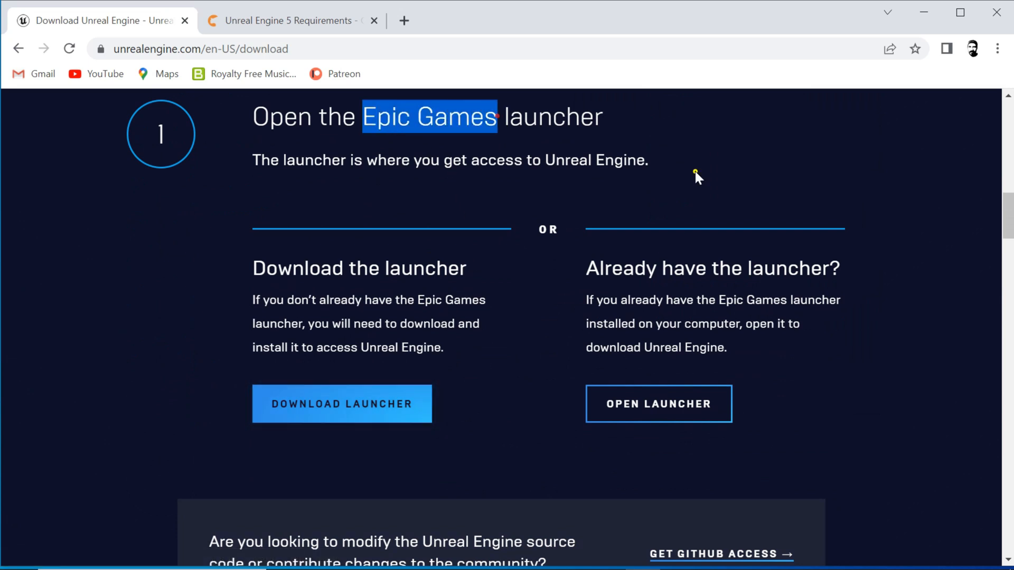
scroll(up, 3)
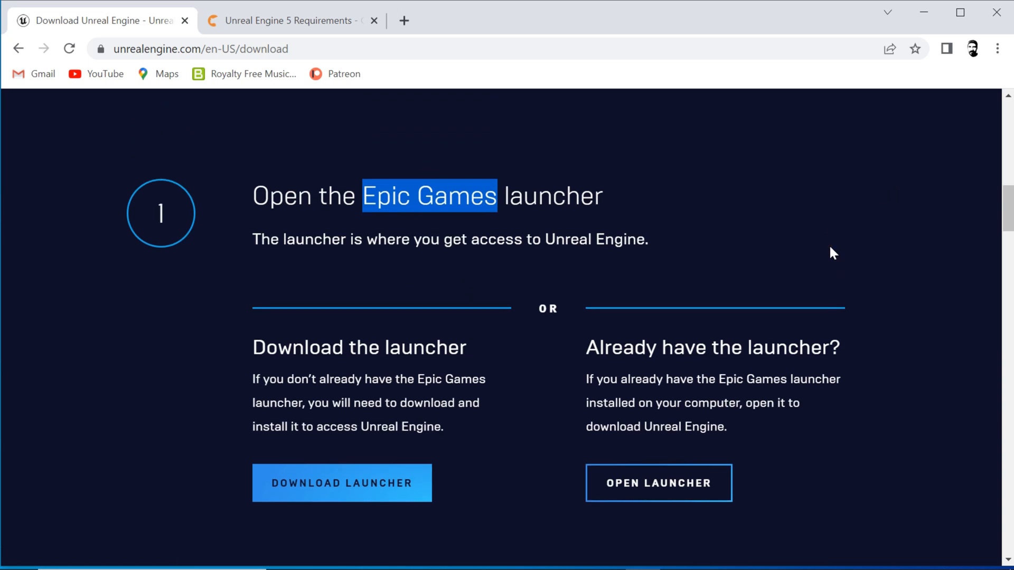
mouse_move(824, 259)
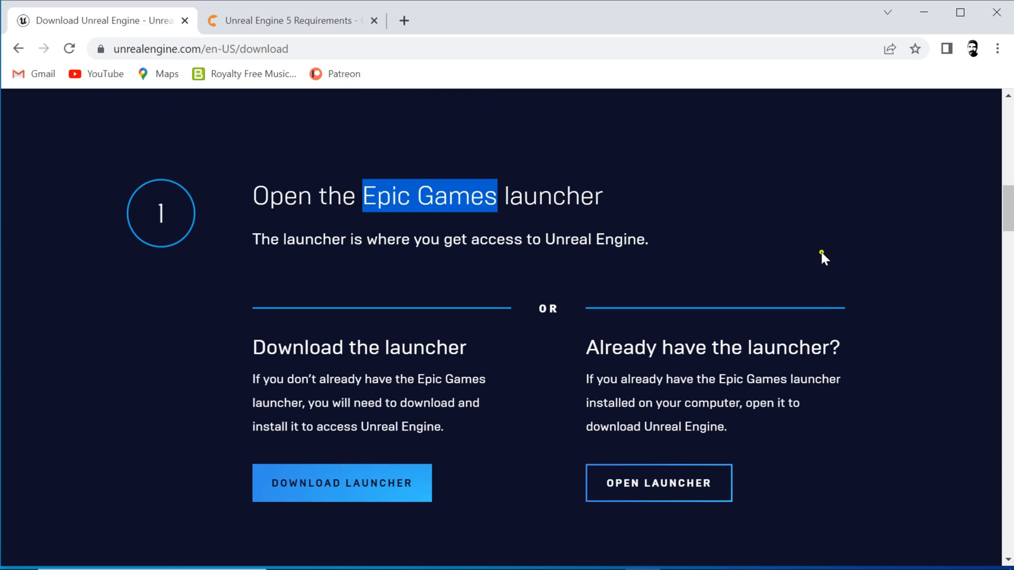
Step: Start installing engine version 5.1.1 in the launcher's Unreal Engine library
click(658, 482)
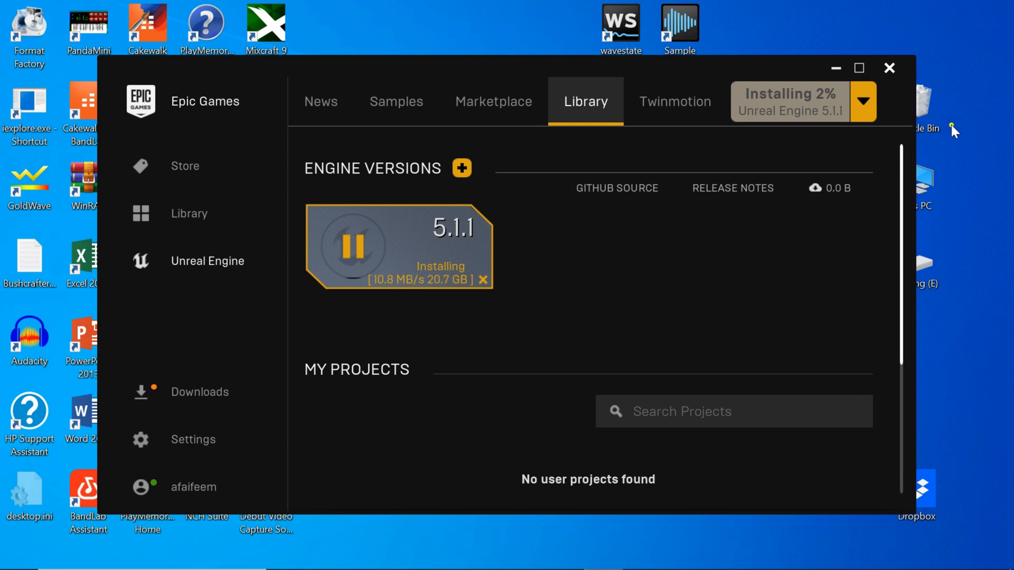
mouse_move(180, 109)
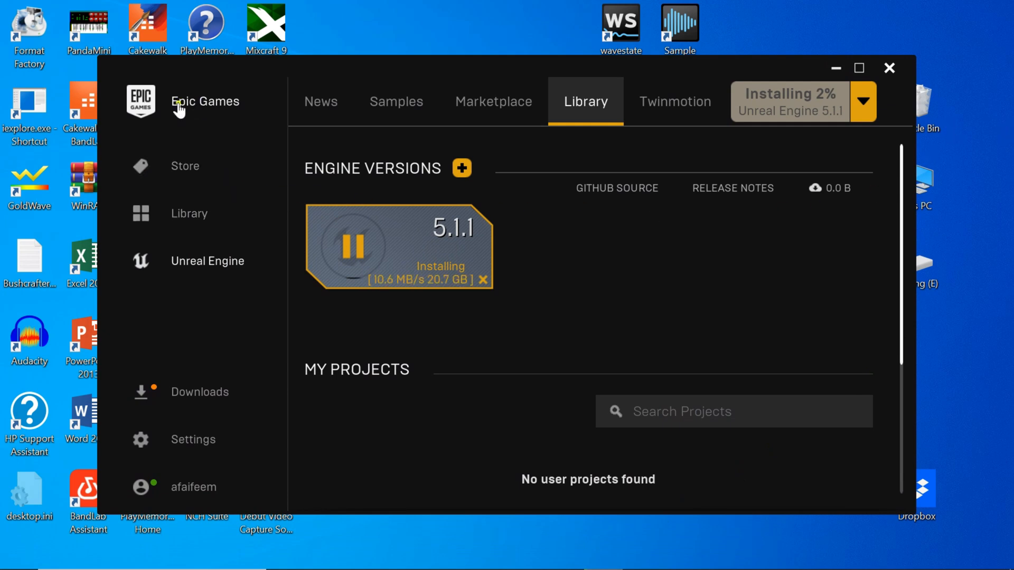
mouse_move(599, 318)
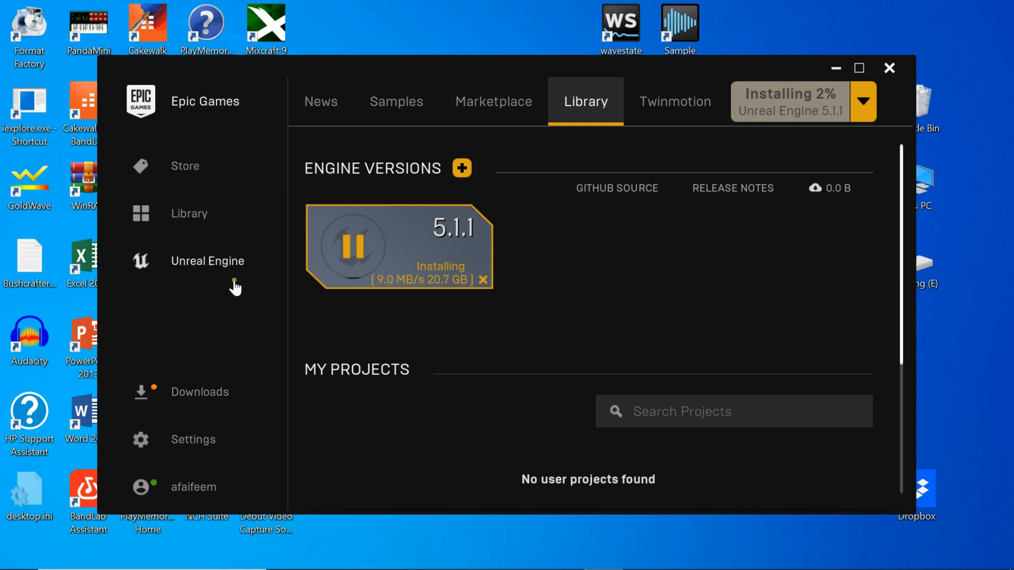
mouse_move(543, 317)
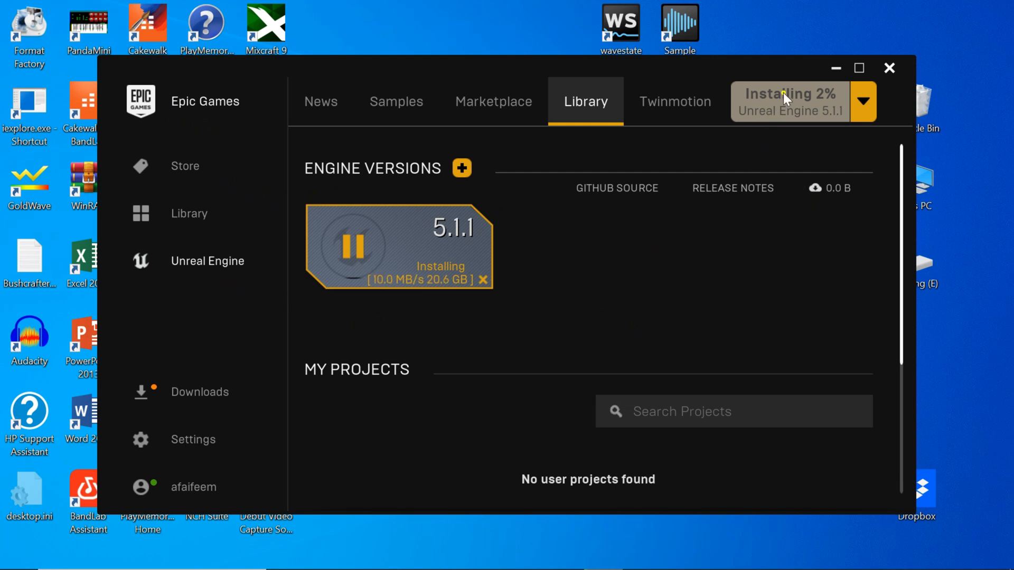
mouse_move(747, 78)
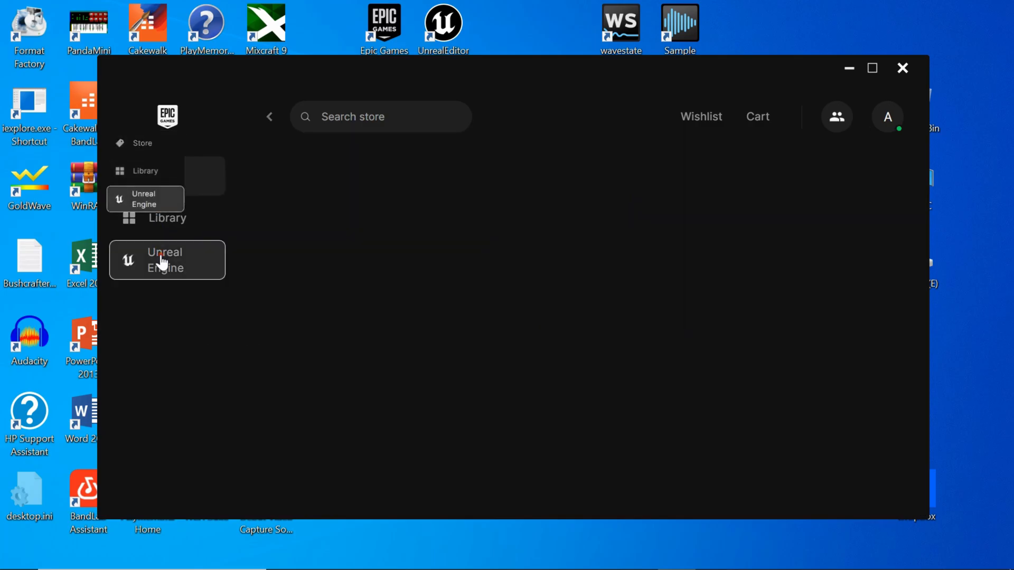
Step: Browse the Samples with Lyra Starter Game, then show installed 5.1.1 with its Launch options menu
click(166, 260)
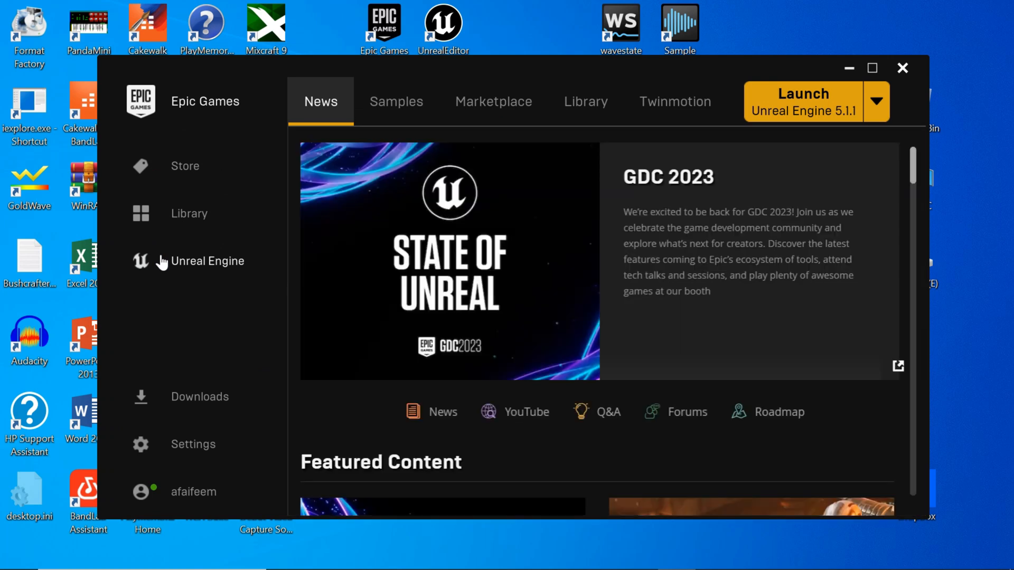
mouse_move(379, 72)
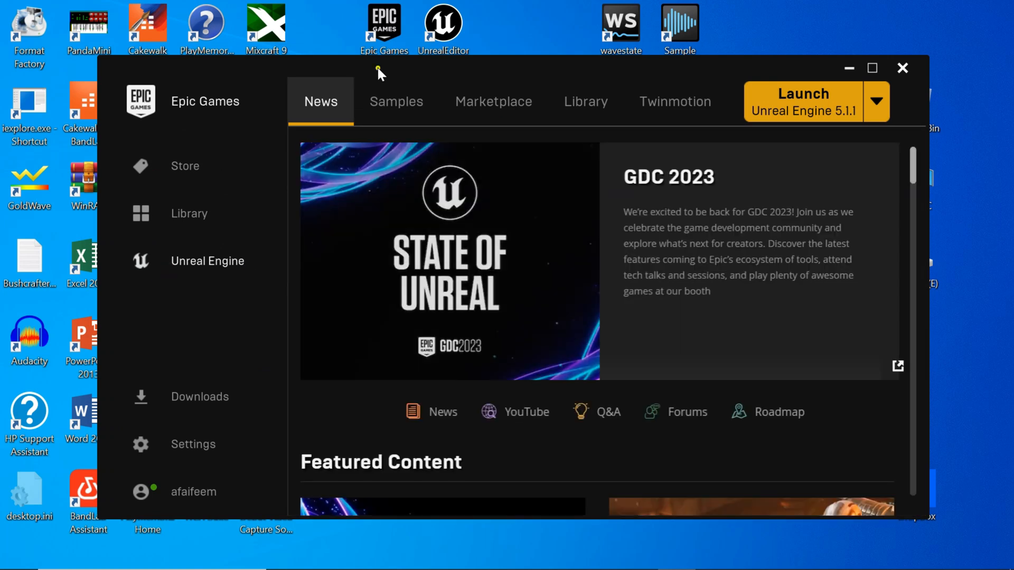
click(396, 101)
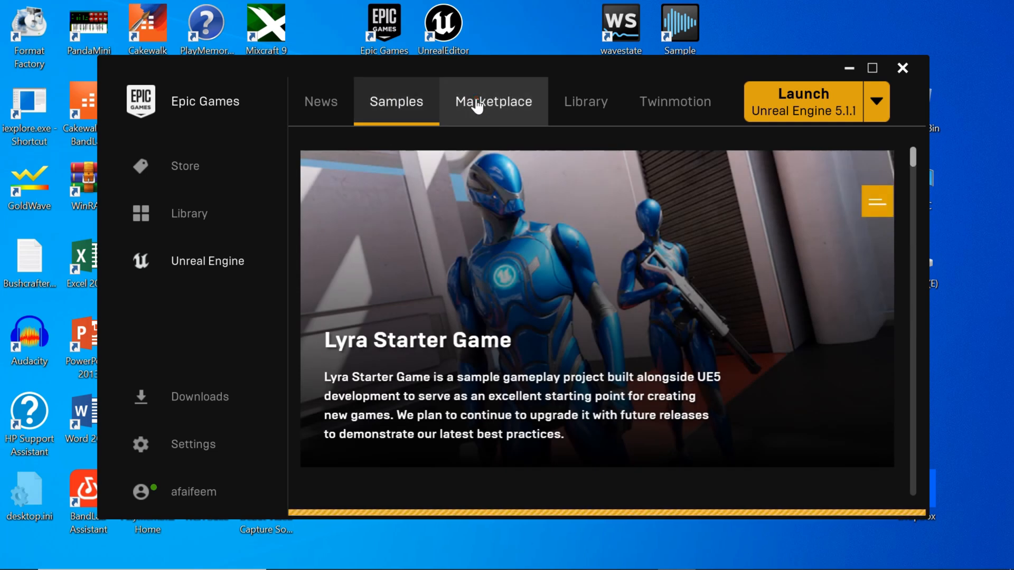
click(585, 102)
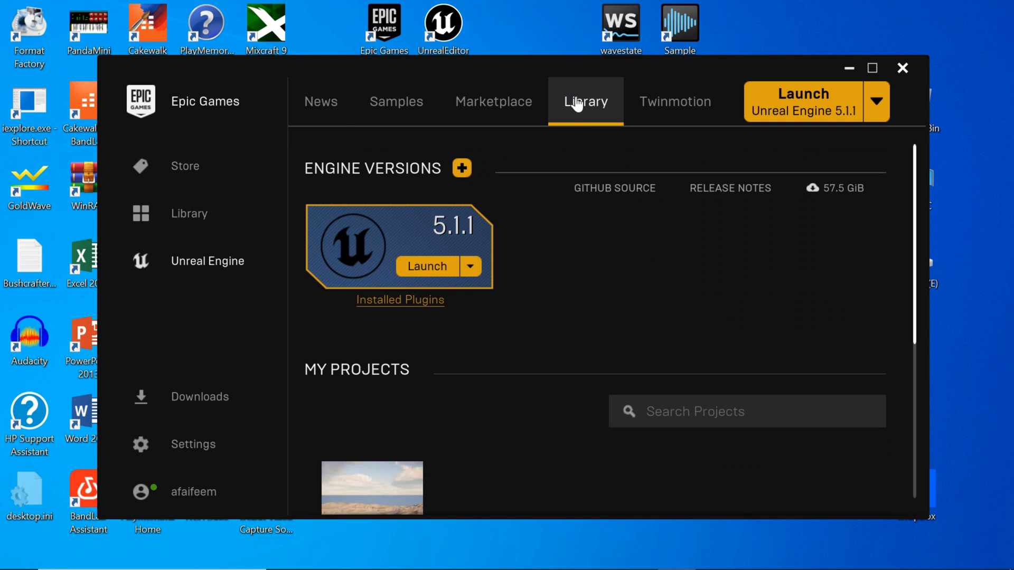
click(470, 266)
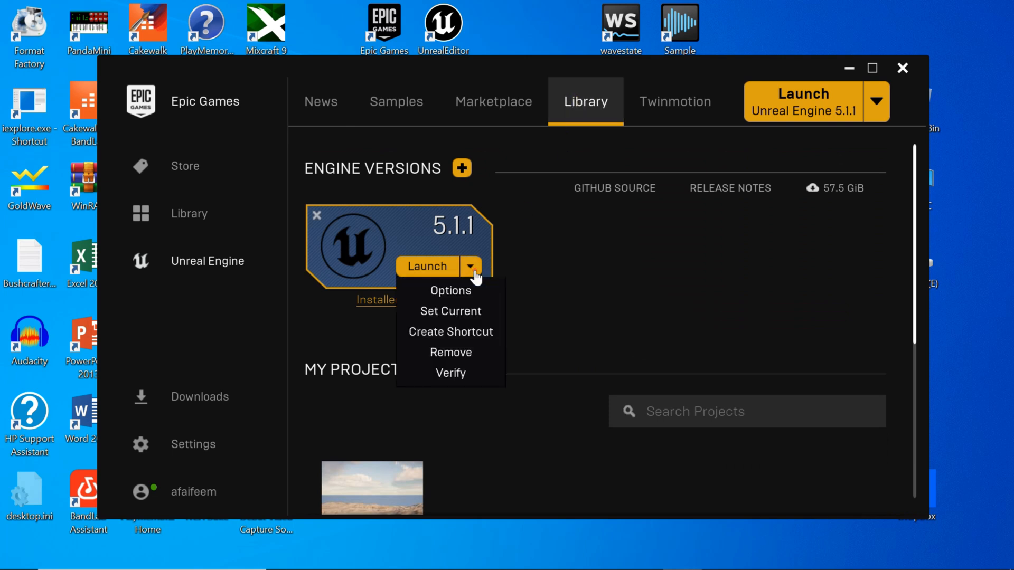
mouse_move(450, 310)
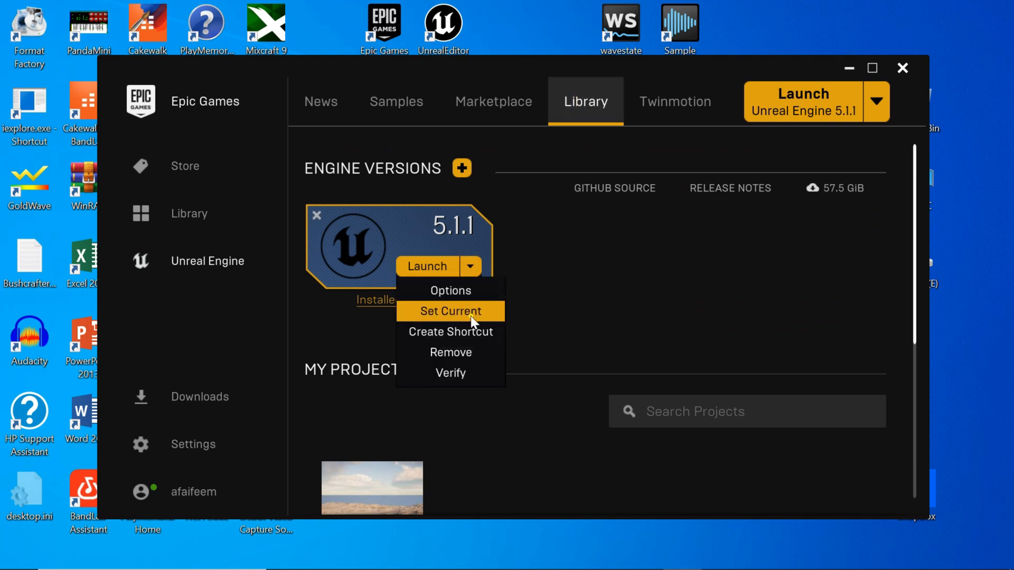
mouse_move(471, 338)
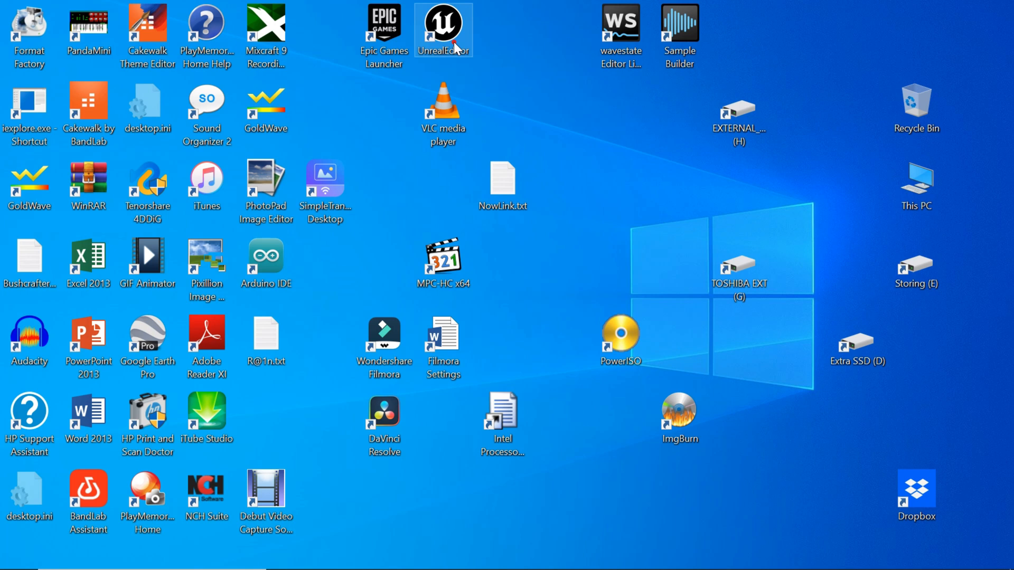
mouse_move(443, 29)
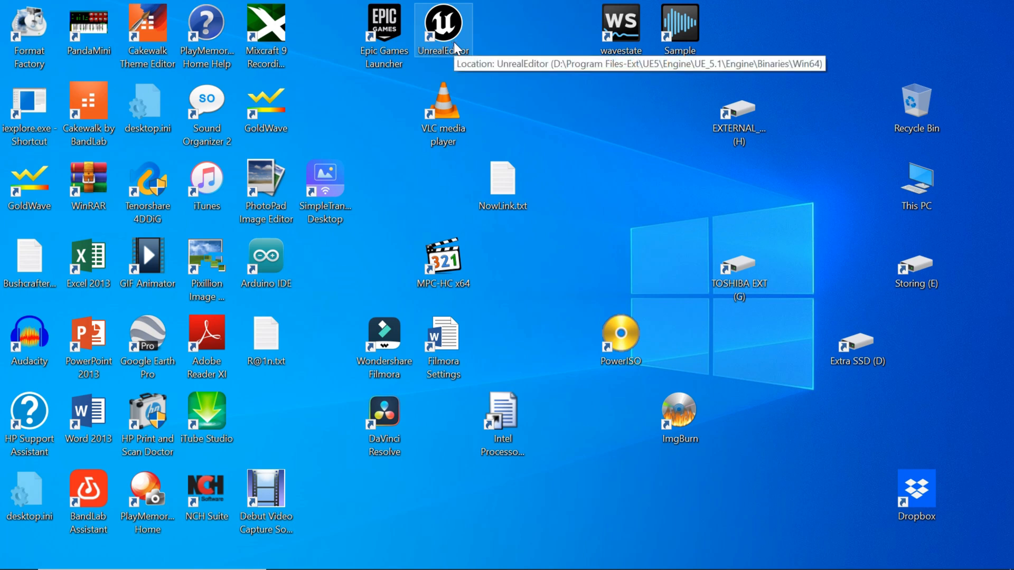
Step: Launch Unreal Editor 5.1.1 from its desktop shortcut so it begins compiling shaders
double_click(442, 23)
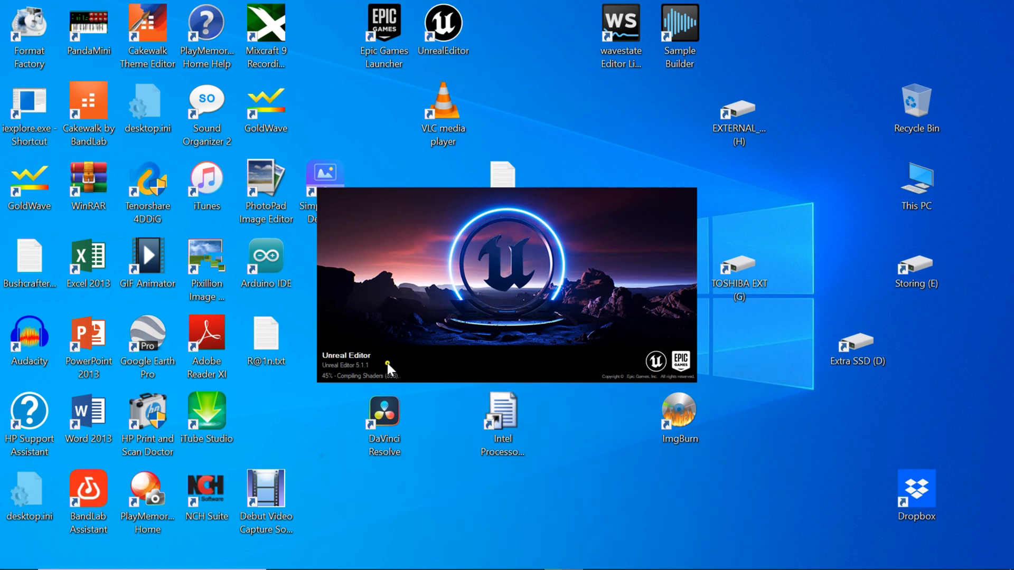
mouse_move(945, 323)
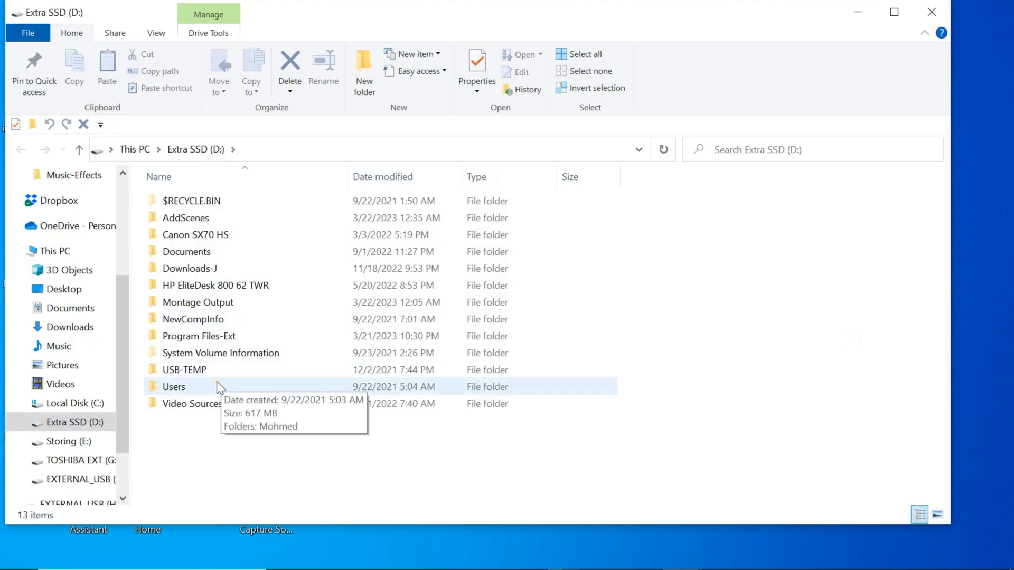
Step: Navigate to UE5\Epic Games\Launcher\Engine\Config and bring up BaseEngine.ini's context menu
double_click(198, 336)
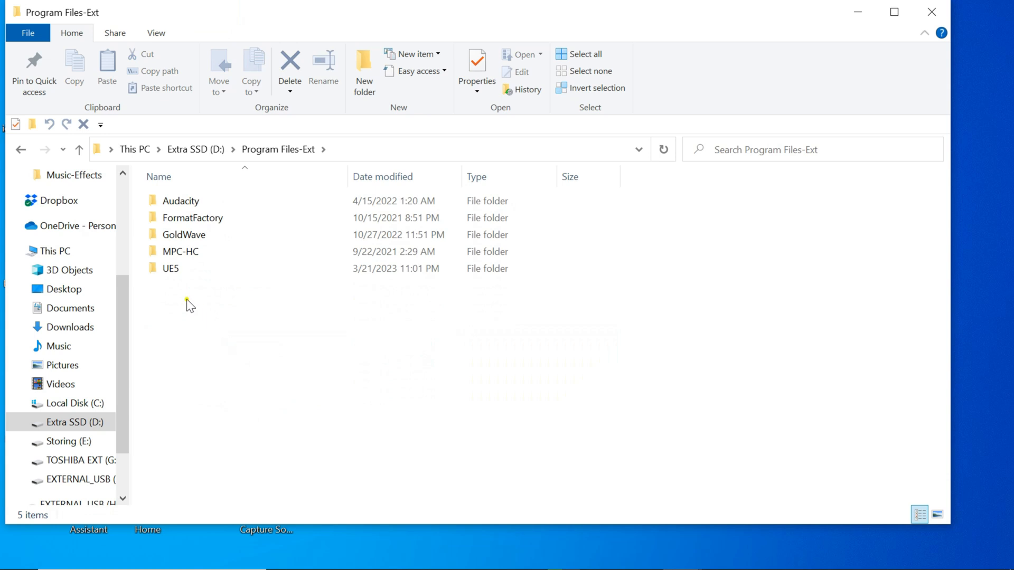
double_click(170, 269)
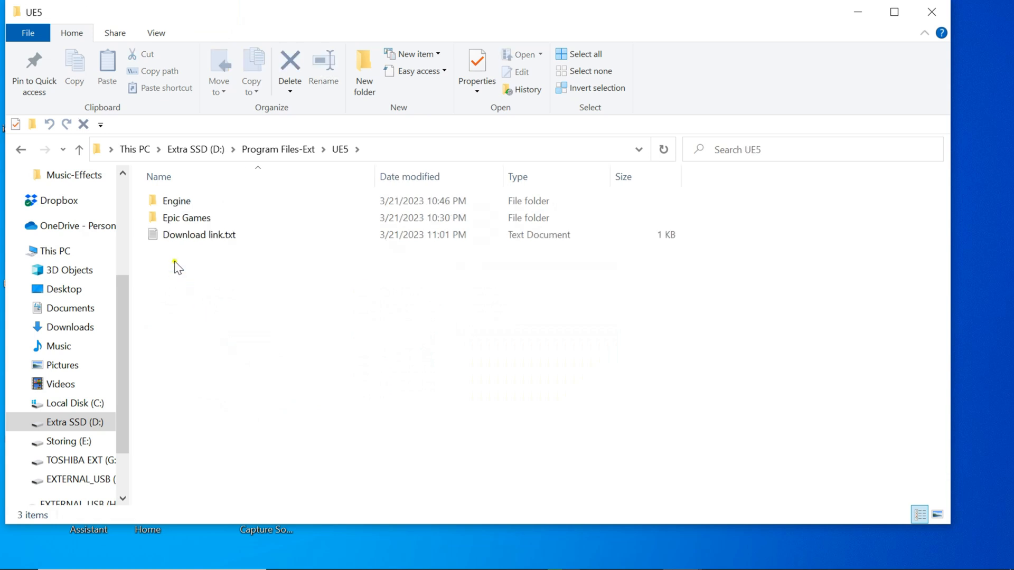
double_click(186, 218)
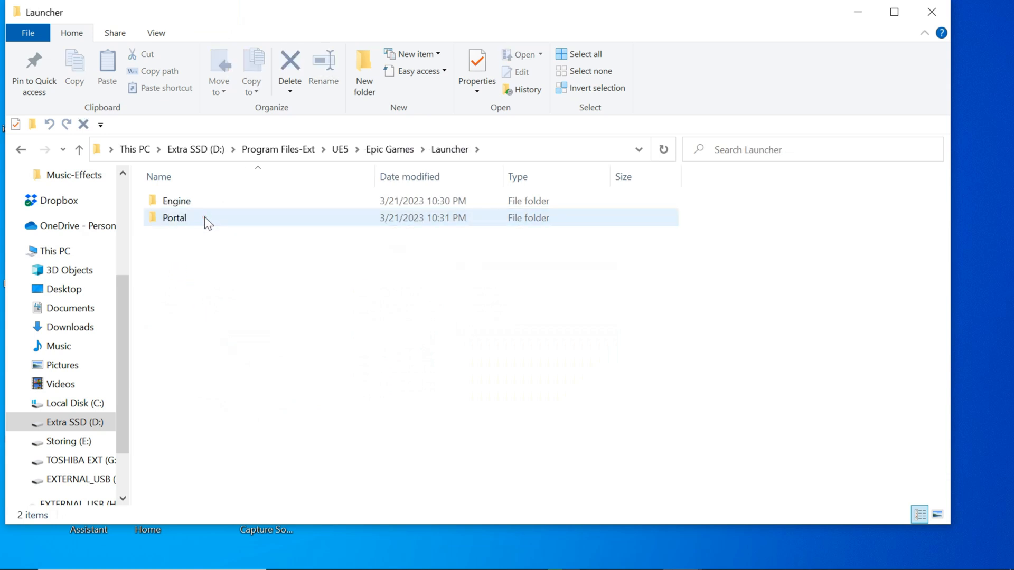
double_click(177, 201)
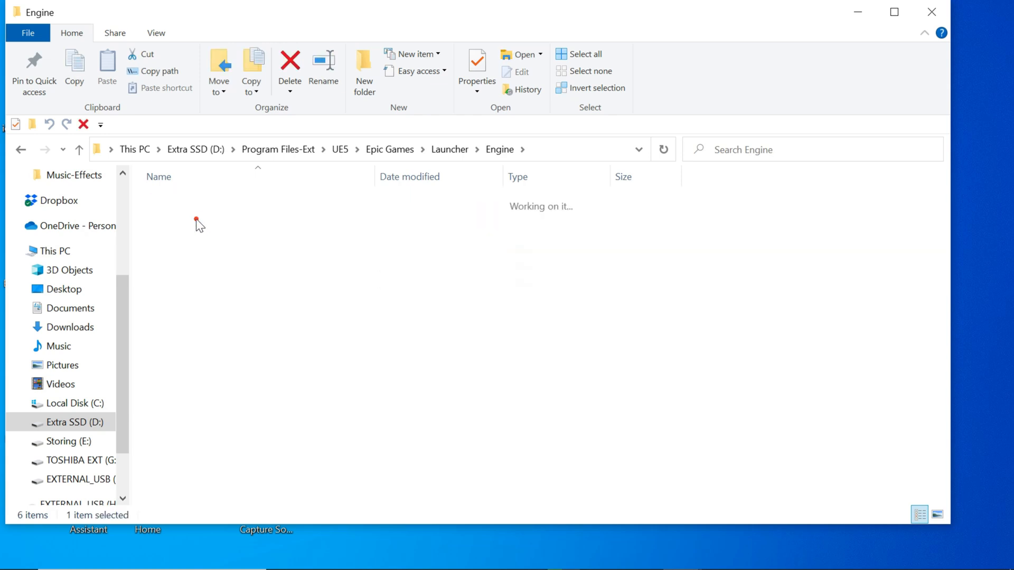
right_click(192, 345)
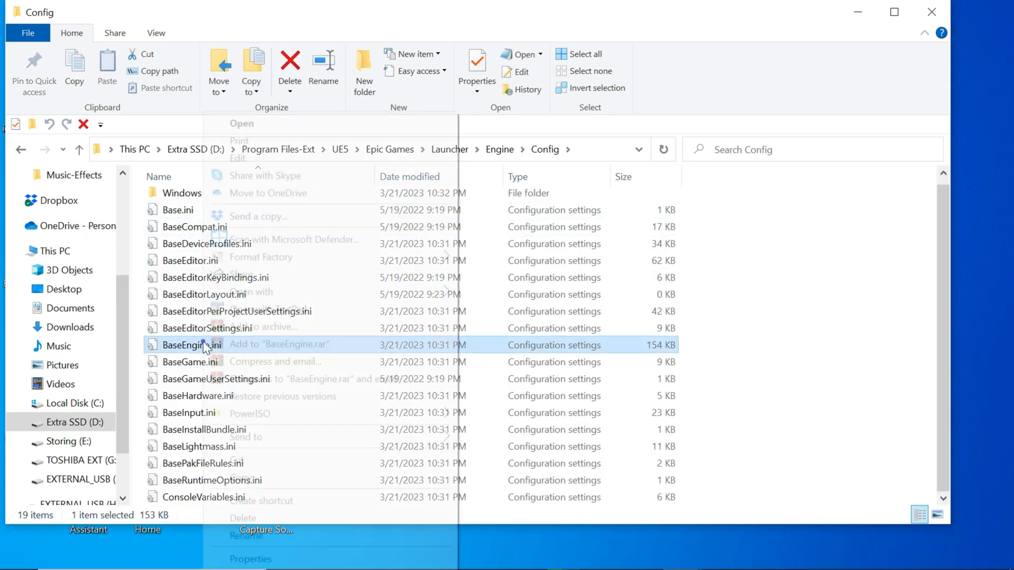
mouse_move(251, 292)
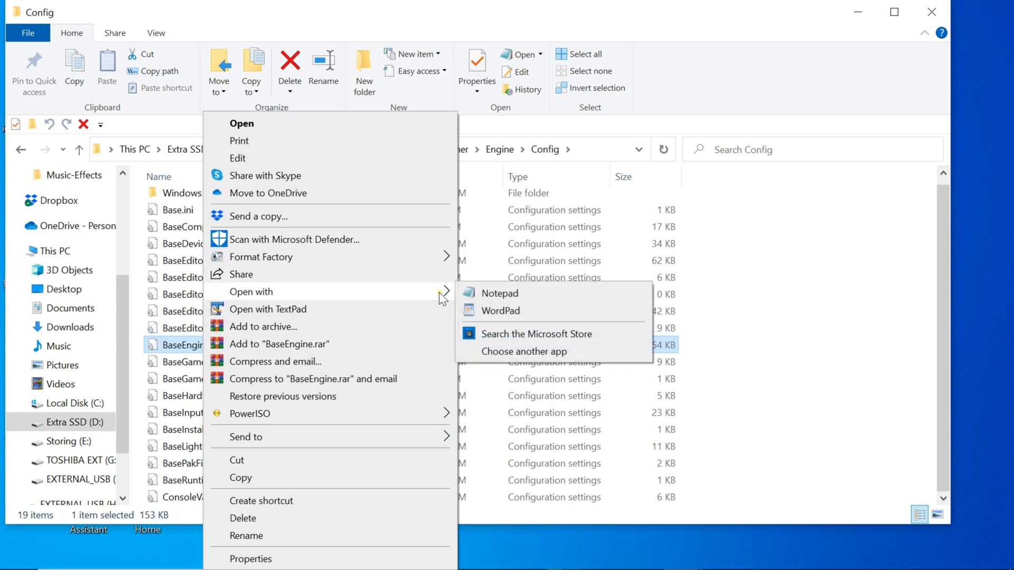
Step: Open BaseEngine.ini in Notepad and find NumUnusedShaderCompilingThreads=3 via search
click(500, 293)
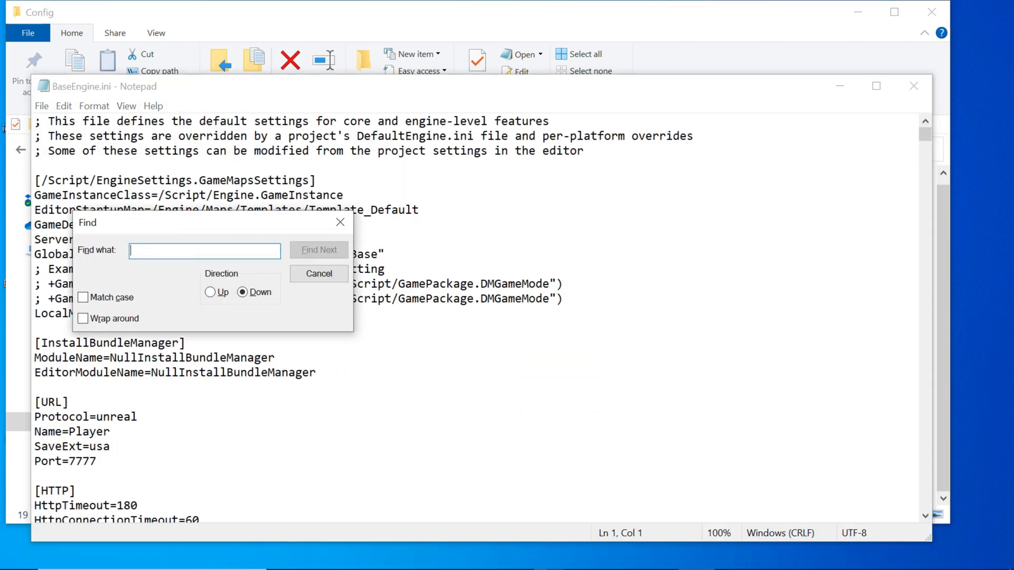
text(Num)
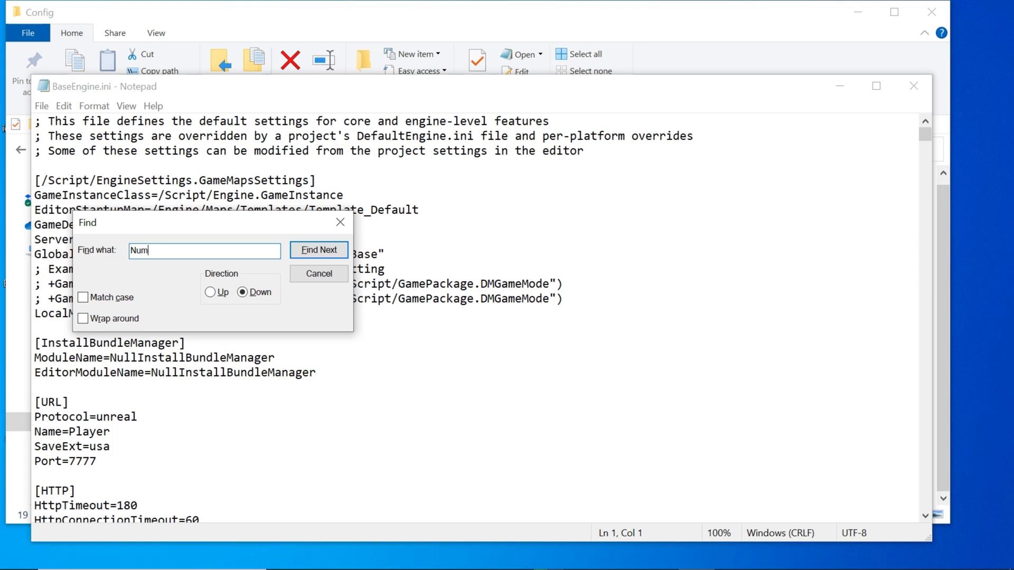
text(Unused)
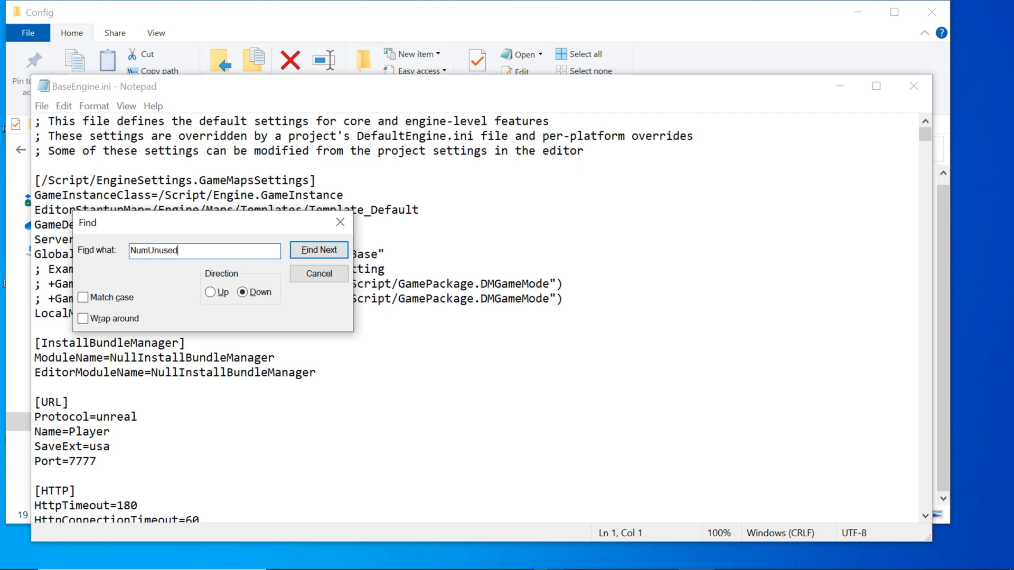
text(Shader)
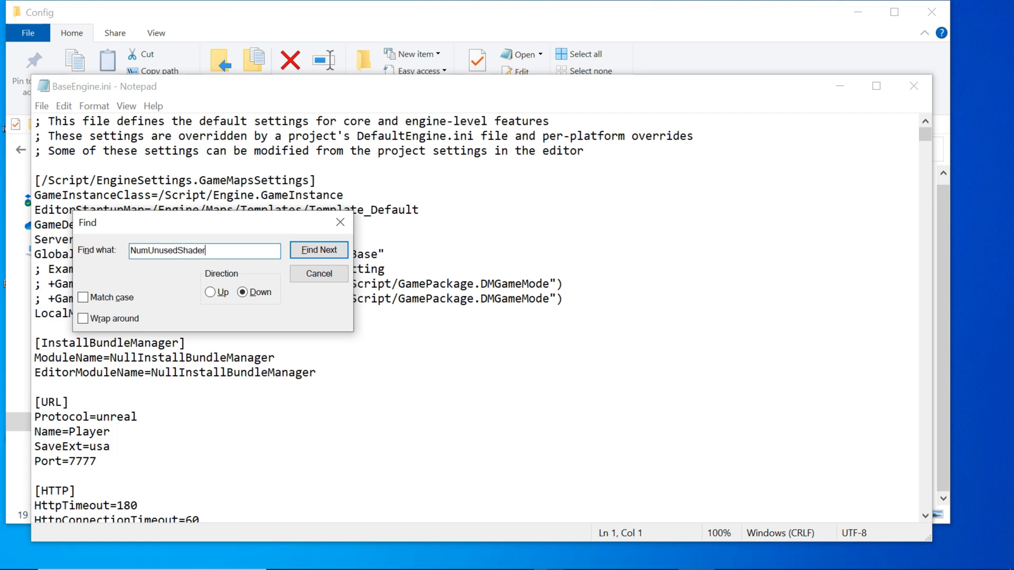
text(Compiling)
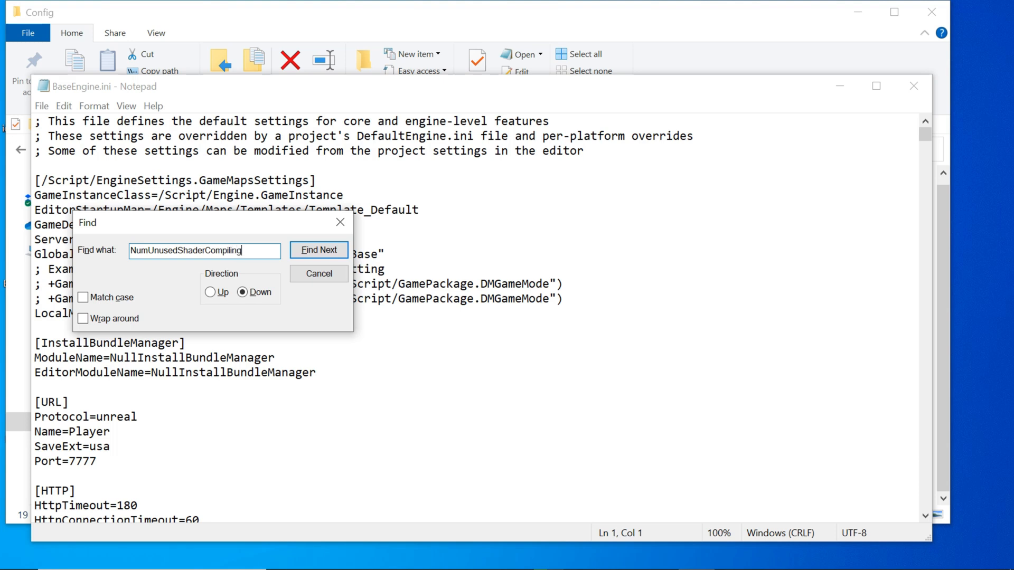
text(tHREADS)
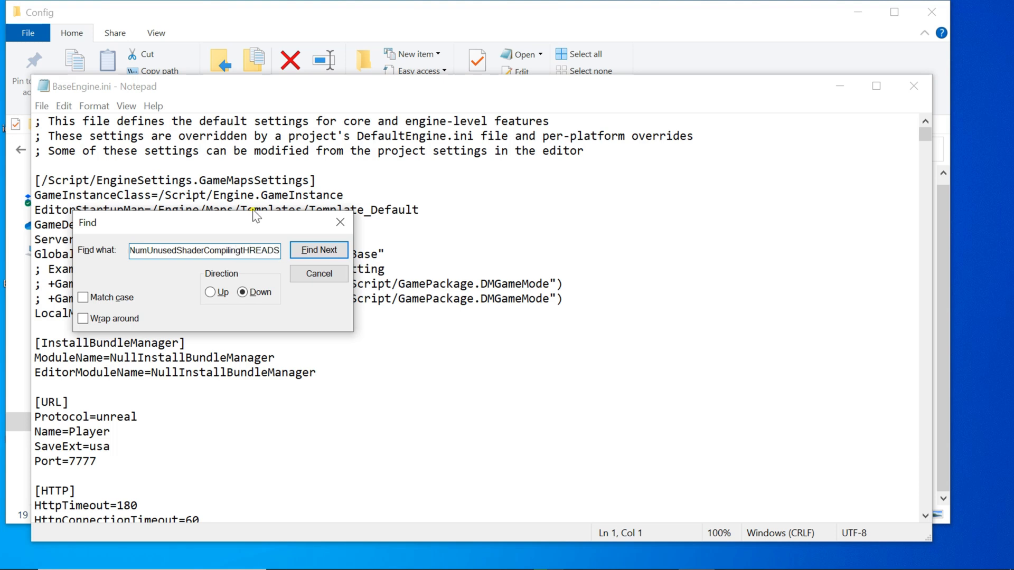
click(319, 249)
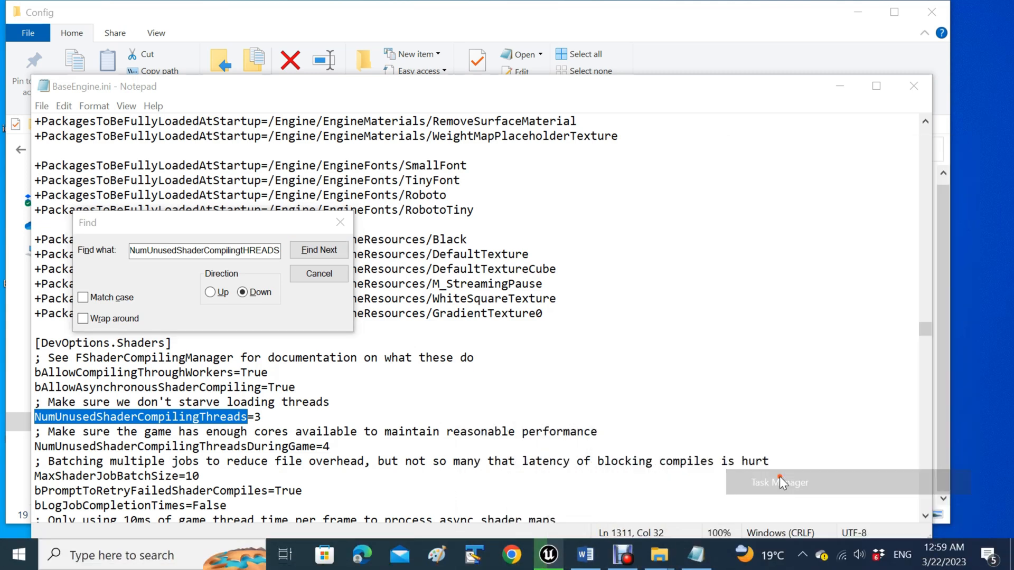
Step: Bring up Task Manager, then change NumUnusedShaderCompilingThreads from 3 to 0
click(780, 483)
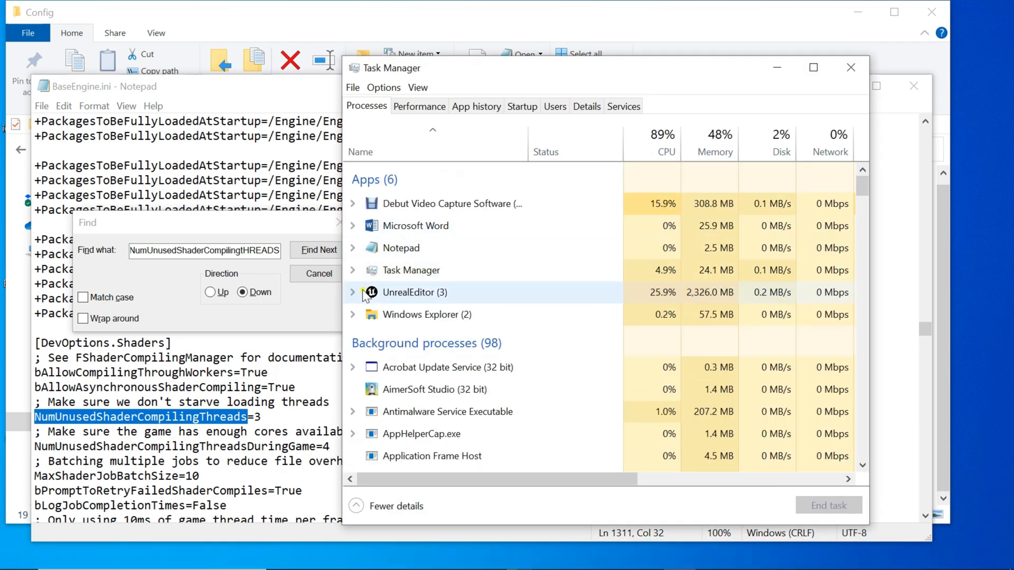
click(353, 292)
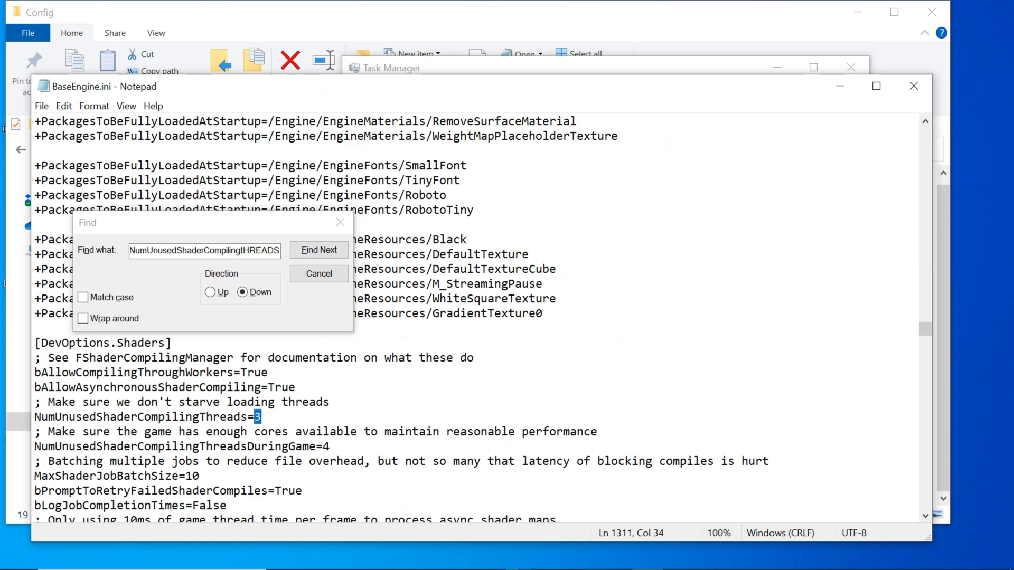
text(0)
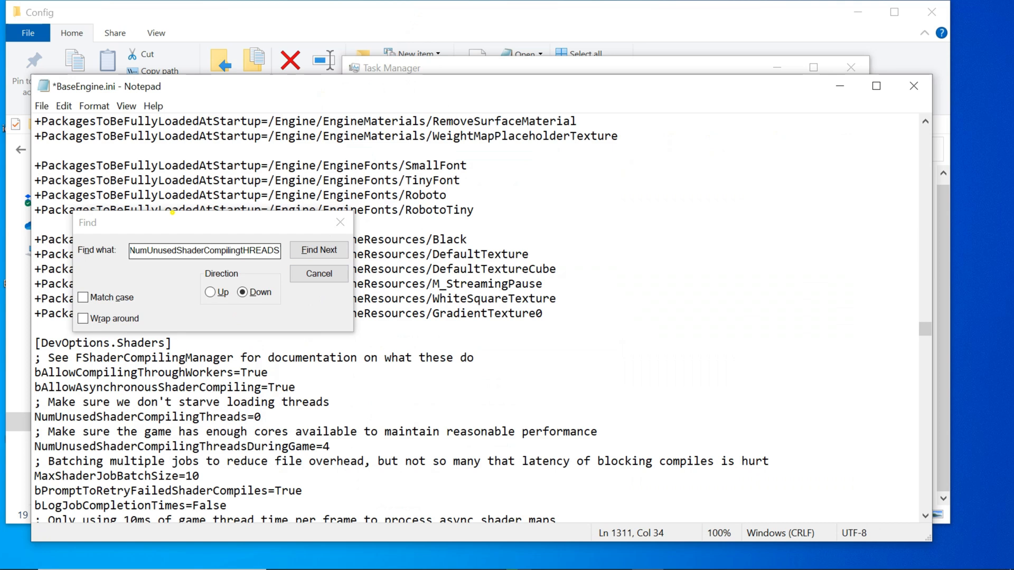
Step: In Task Manager Details, set a ShaderCompileWorker.exe process priority to Above normal
click(414, 68)
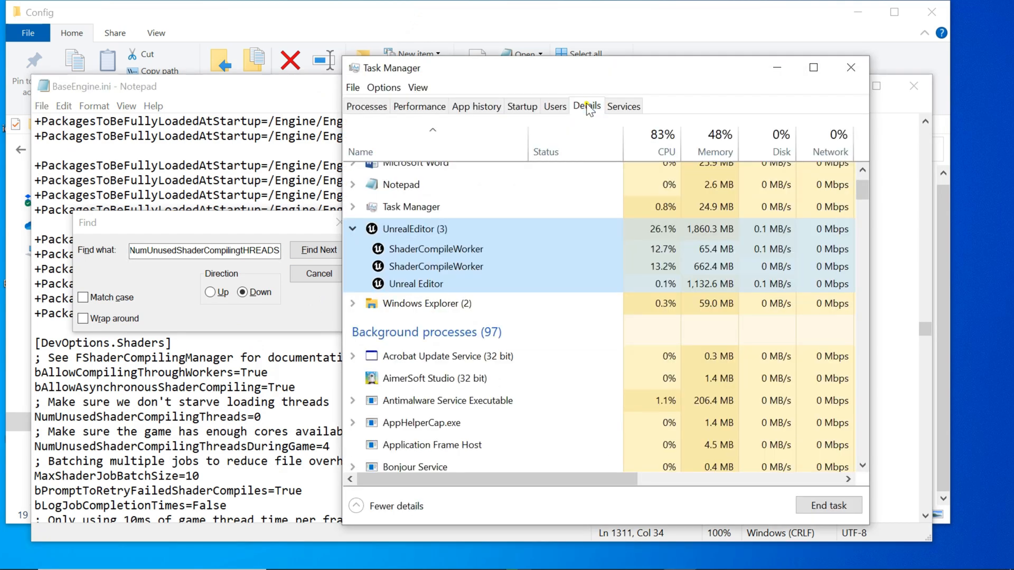
click(586, 105)
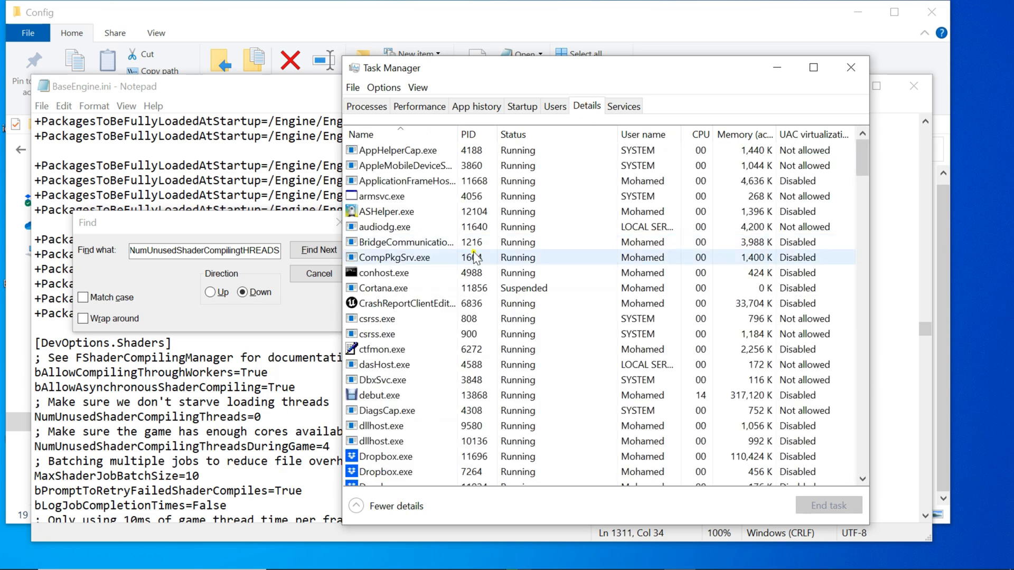
scroll(down, 3)
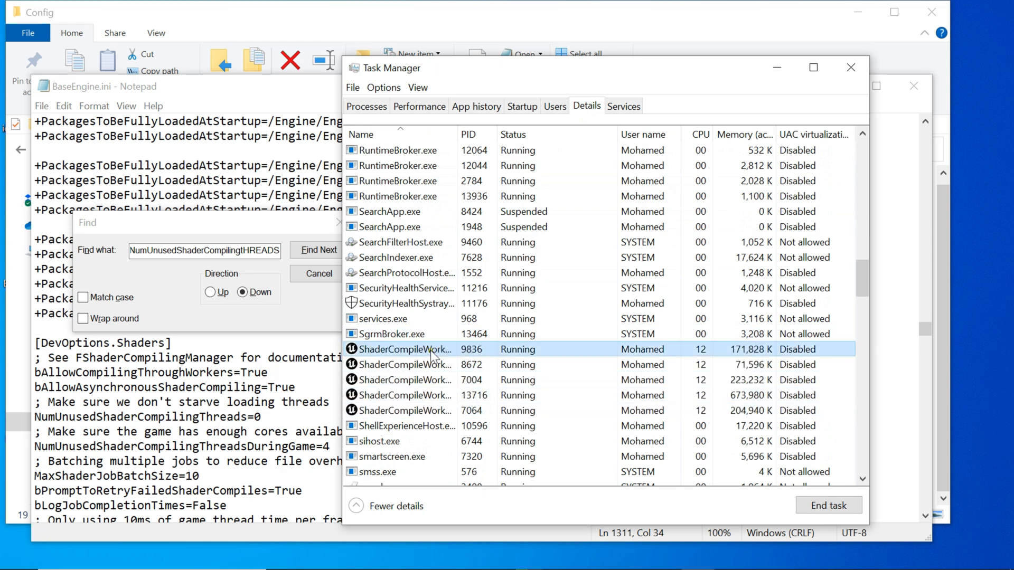
right_click(401, 350)
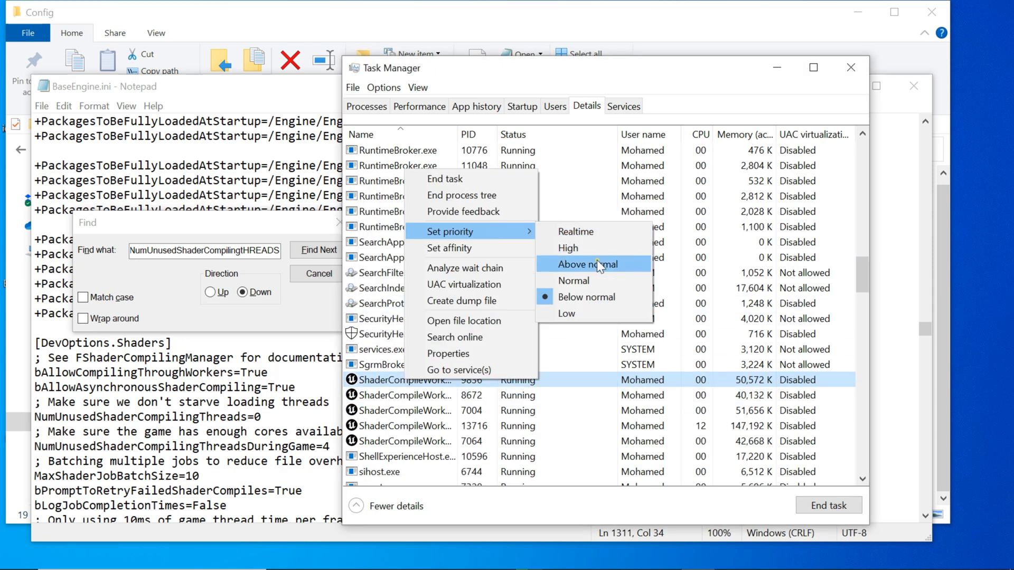
click(589, 264)
text(Wor)
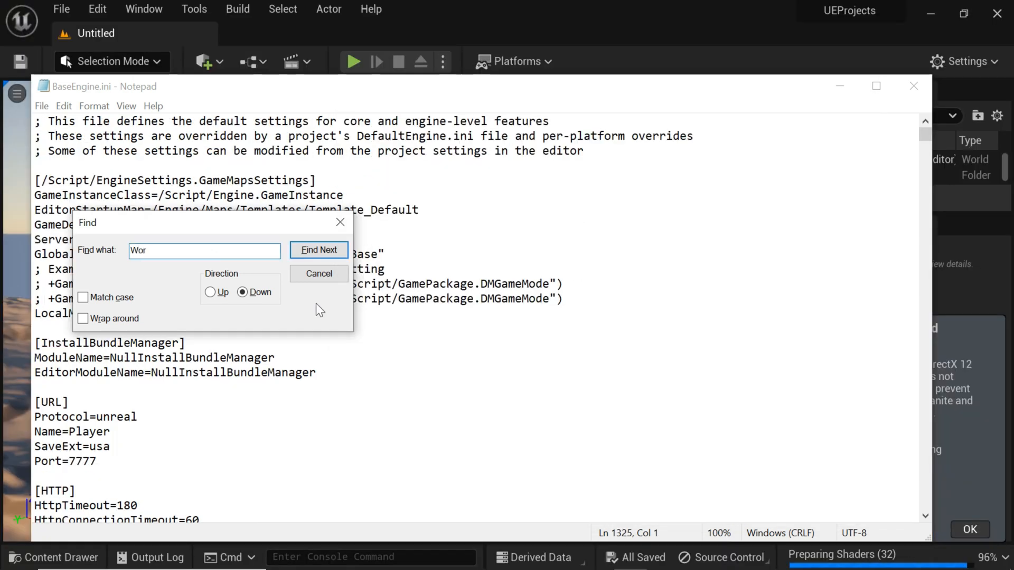
Step: Find WorkerProcessPriority and change its value from -1 to 1, then dismiss the search
text(ker)
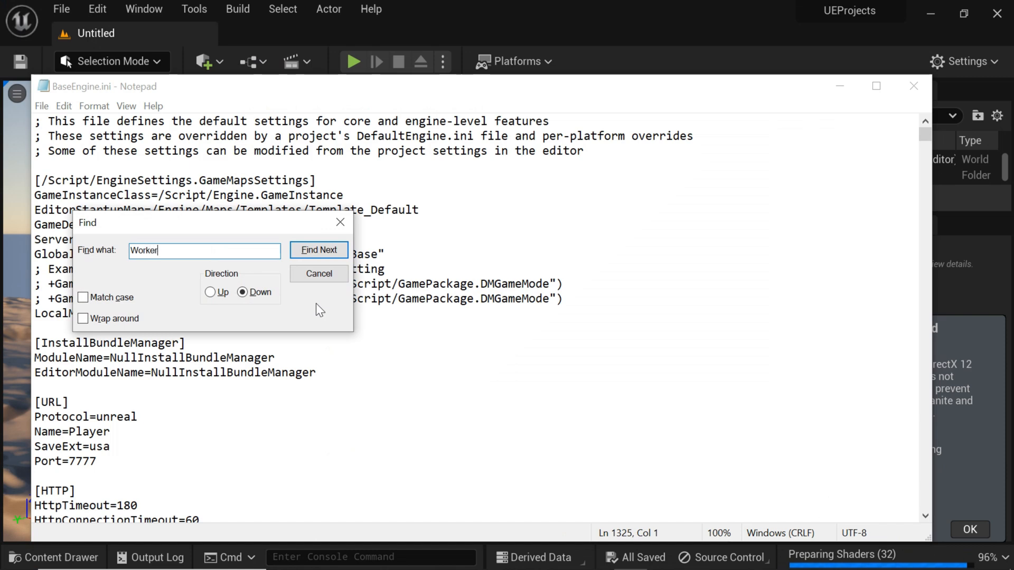
text(Process)
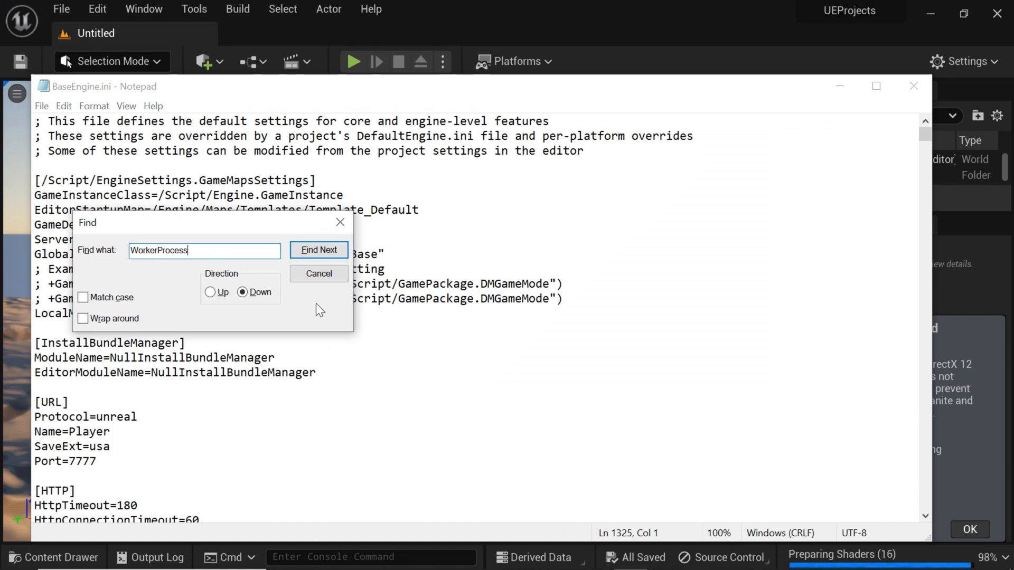
text(Prio)
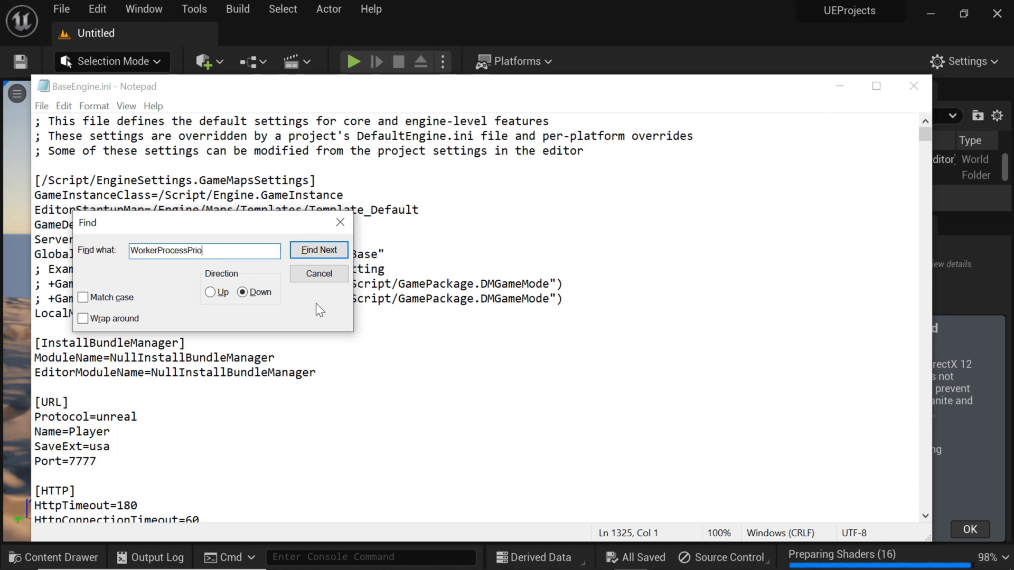
click(318, 250)
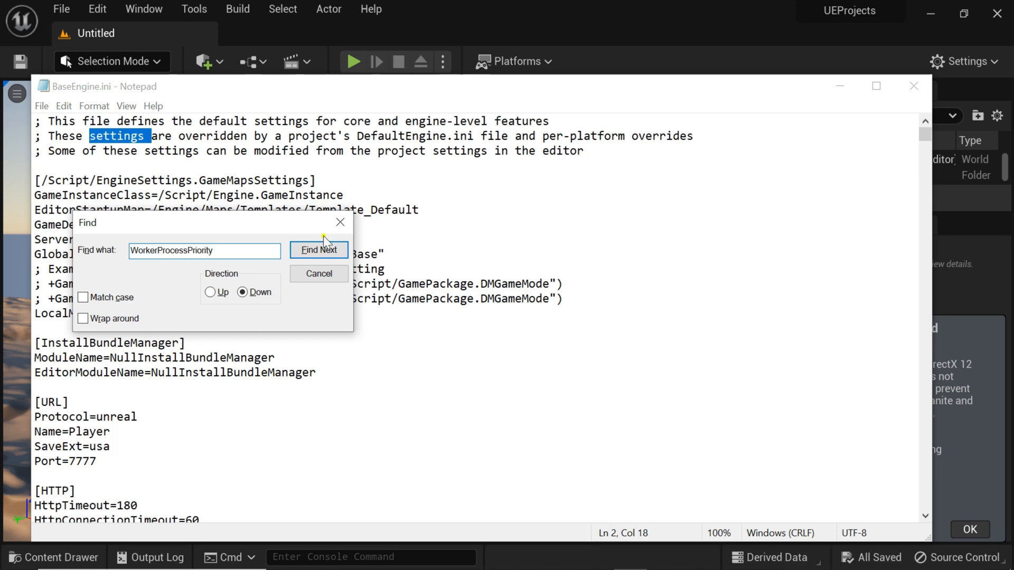
click(319, 249)
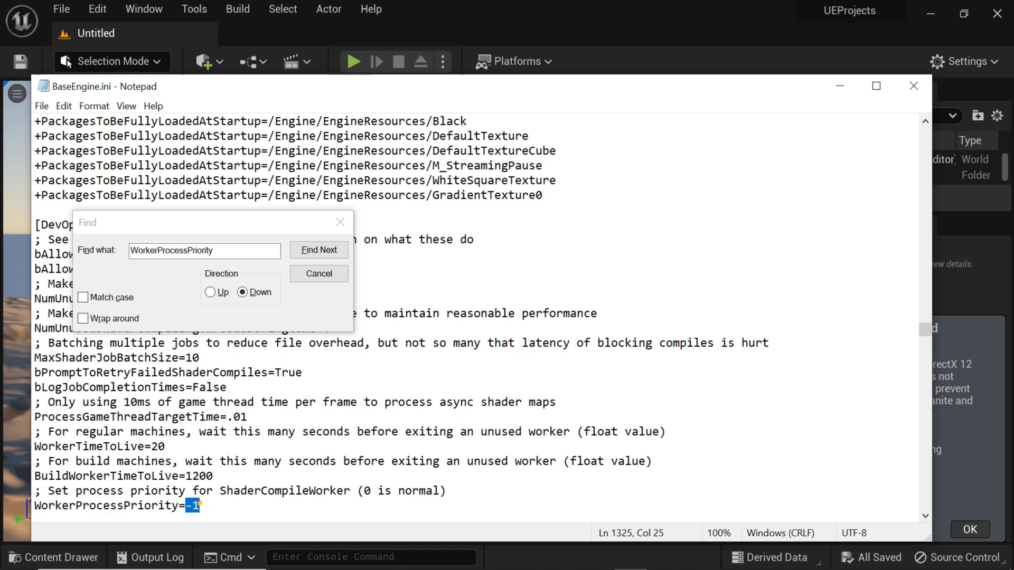
text(1)
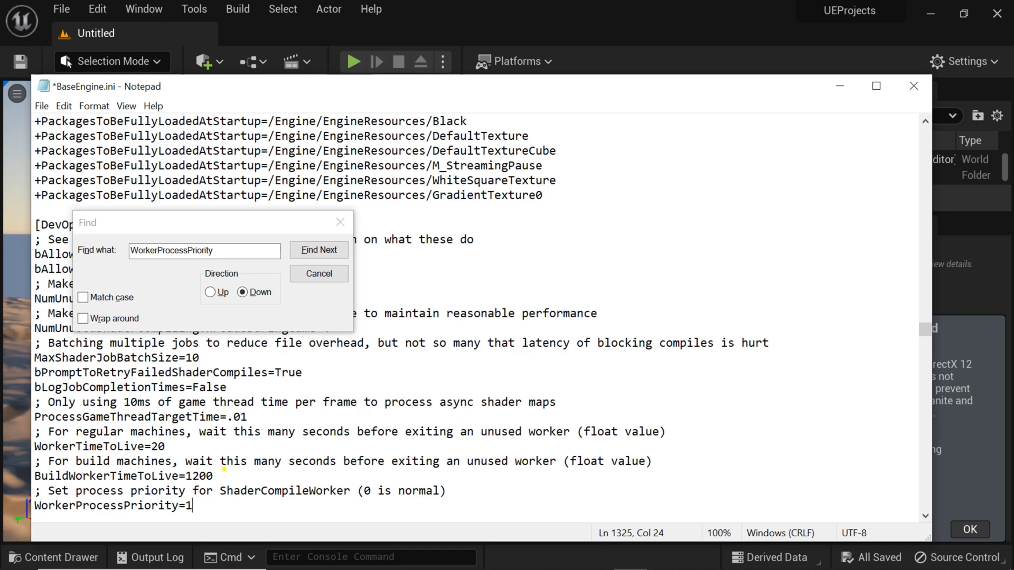
click(318, 272)
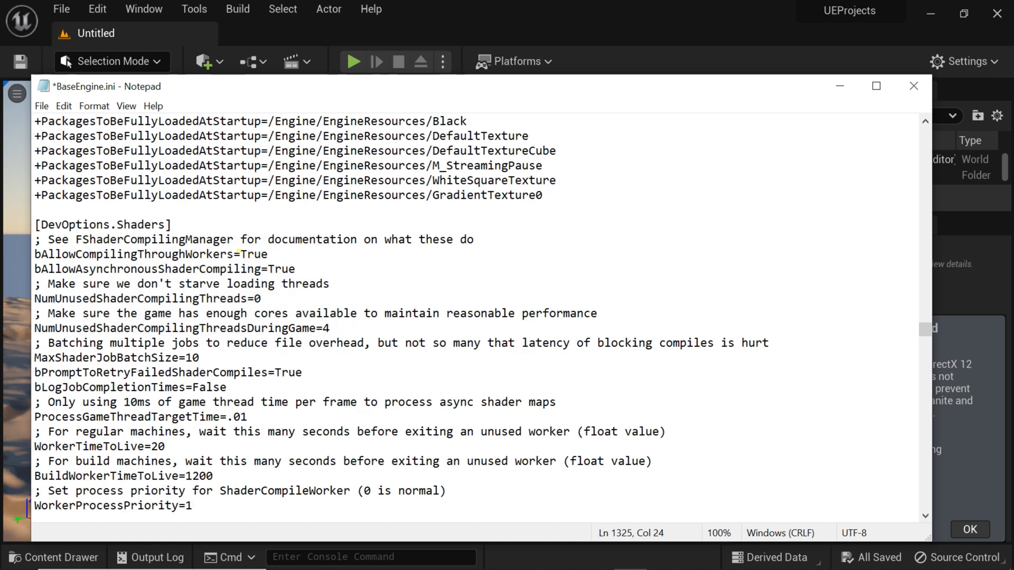
click(41, 105)
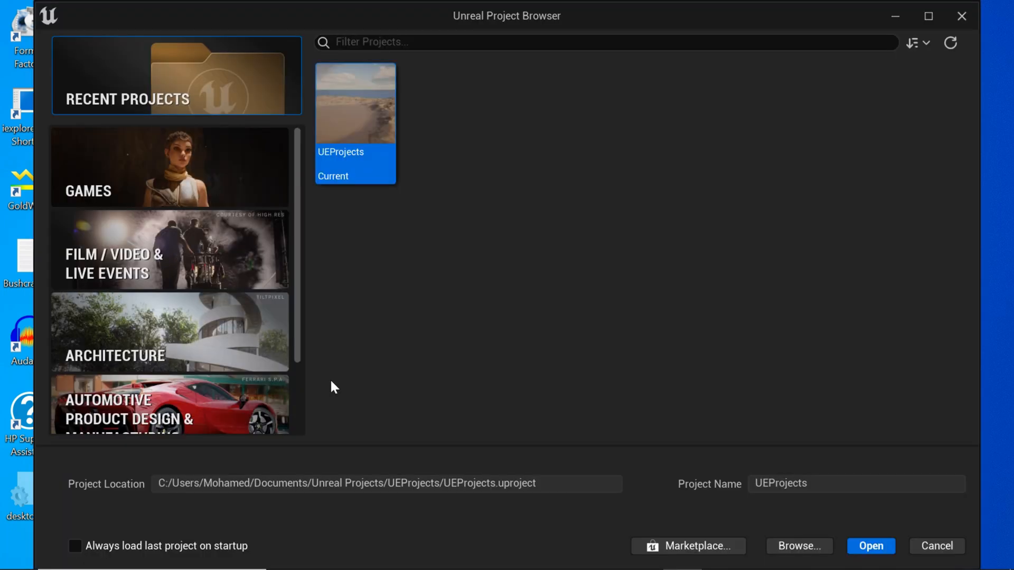
mouse_move(337, 258)
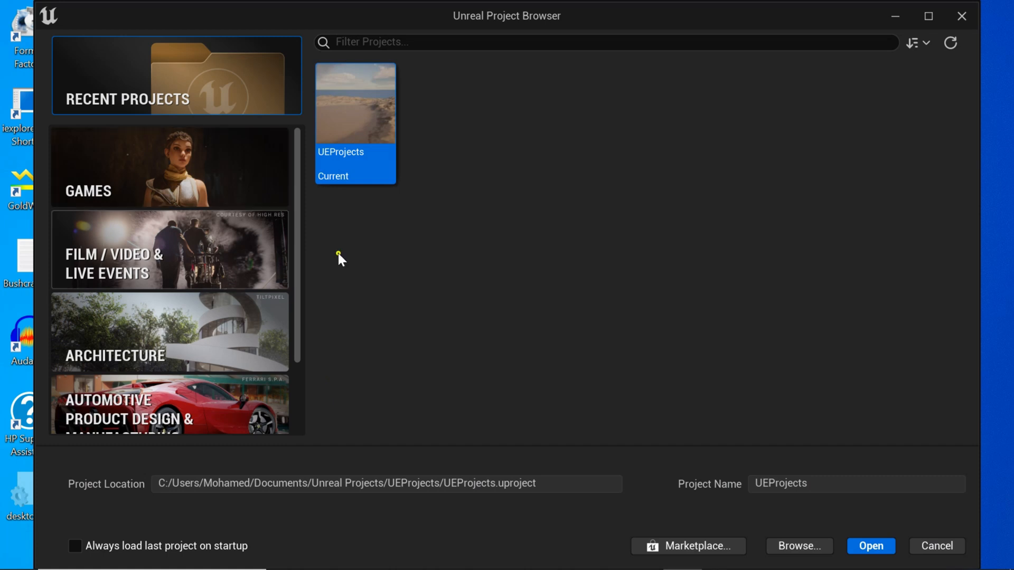
mouse_move(359, 111)
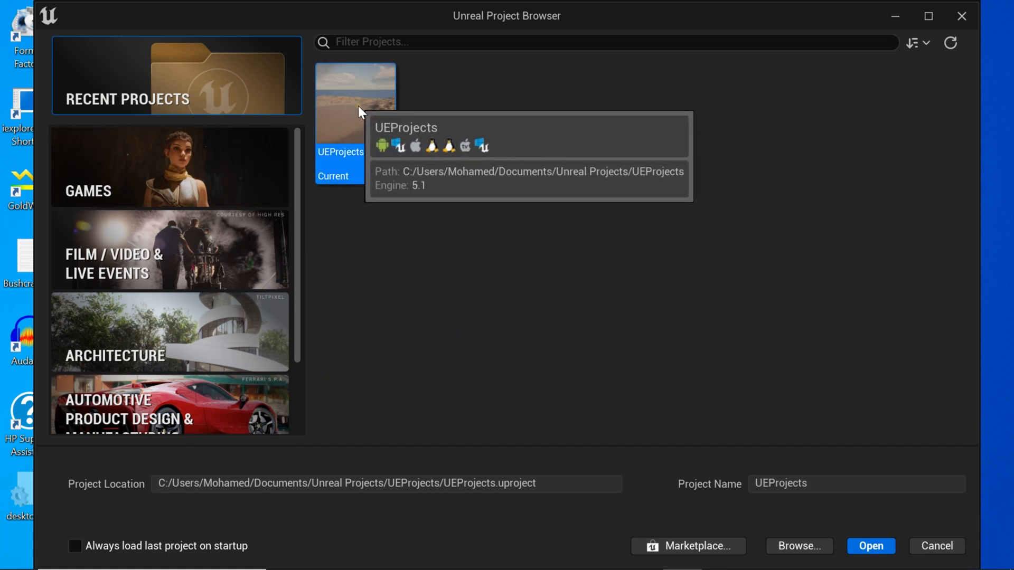
Step: Open the UEProjects project from Recent Projects in the Unreal Project Browser
click(870, 546)
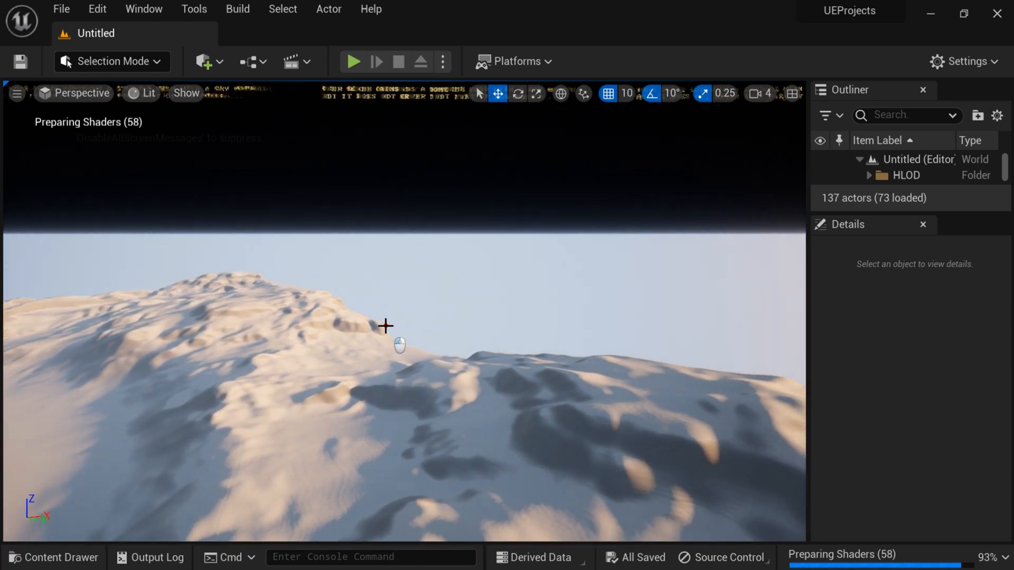
click(61, 9)
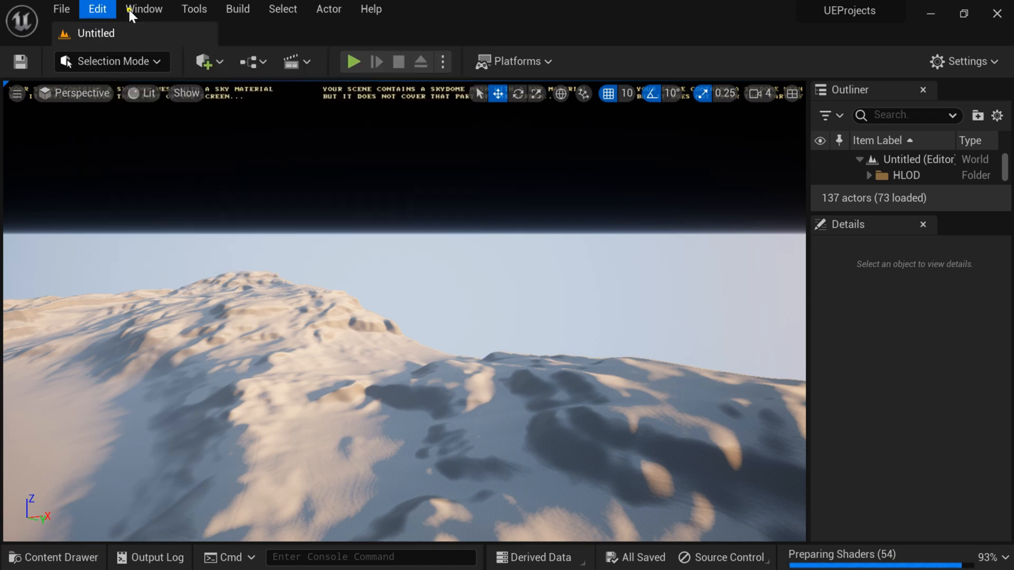
click(238, 10)
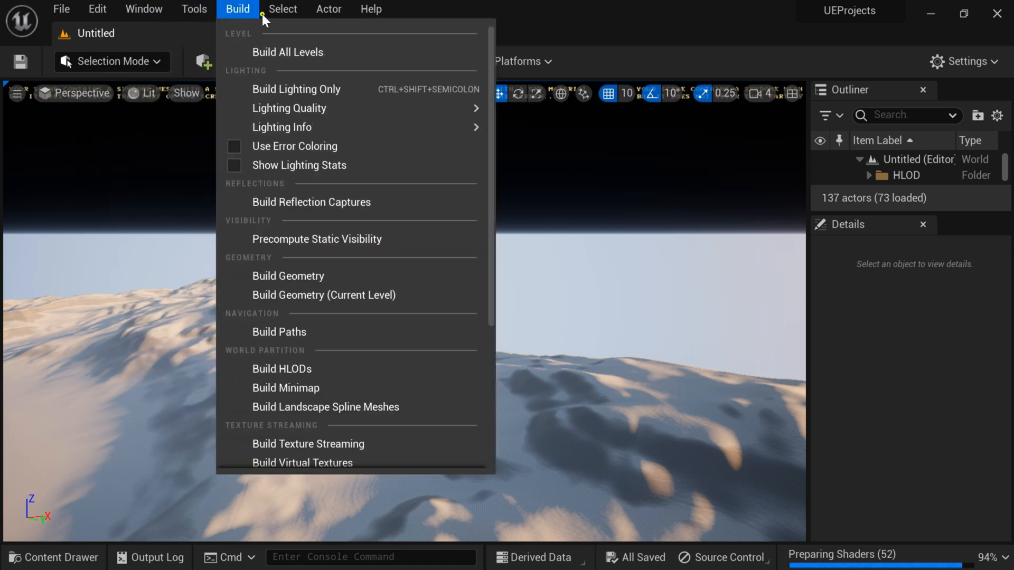
click(370, 9)
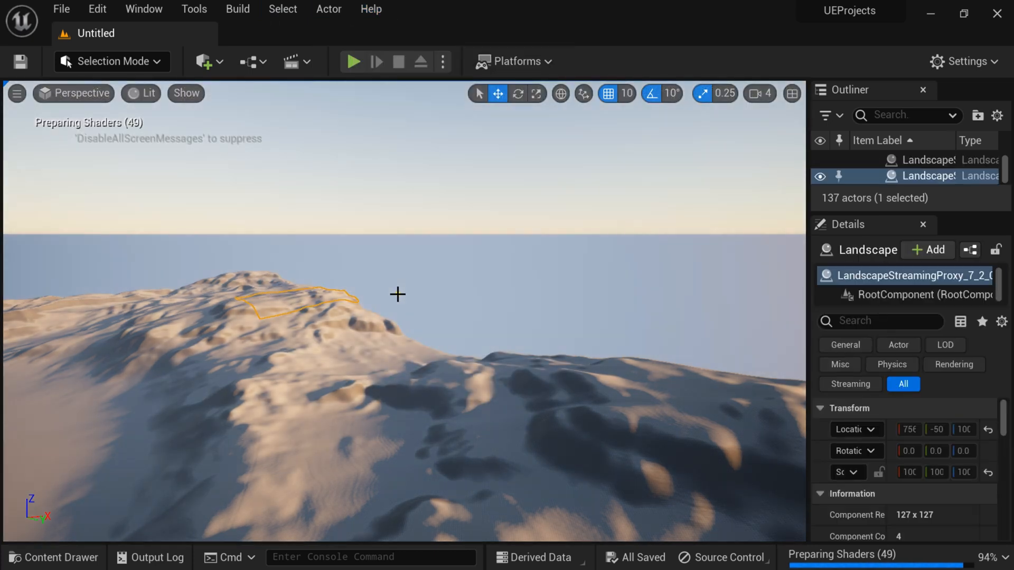
click(73, 93)
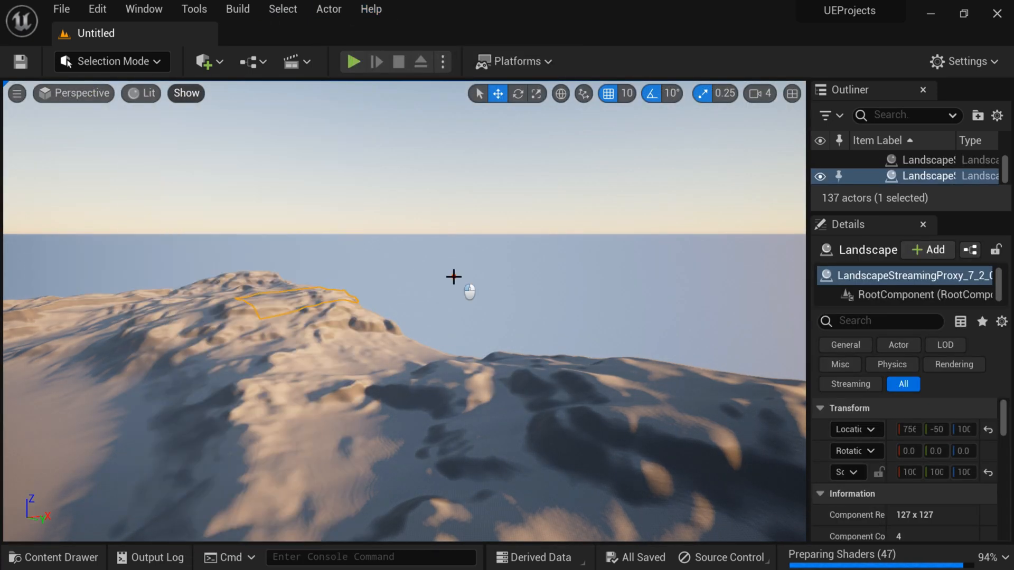
right_click(469, 292)
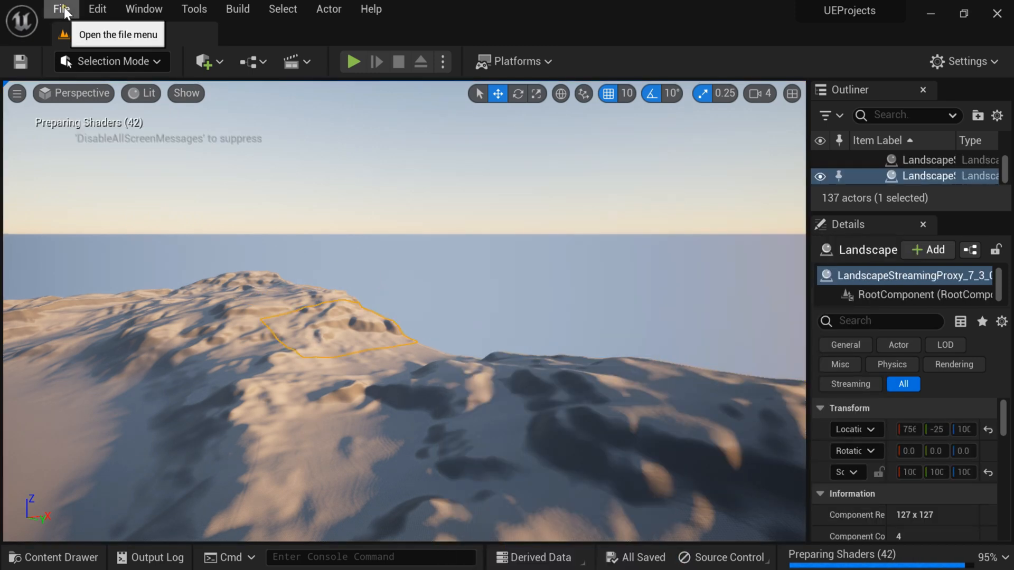
click(61, 10)
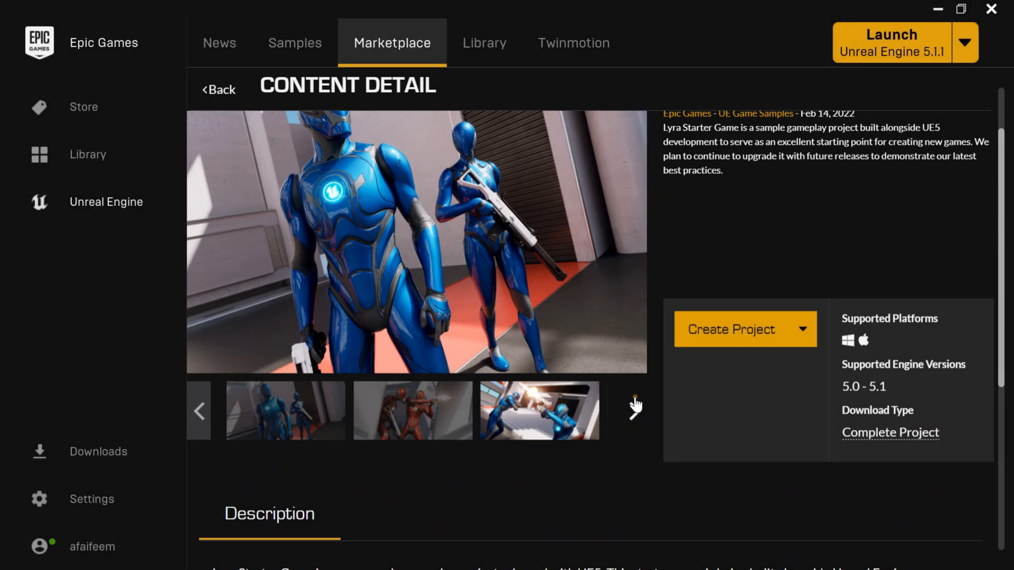
Step: Browse the Lyra Starter Game gallery to the hallway screenshot and read its Description section
click(635, 411)
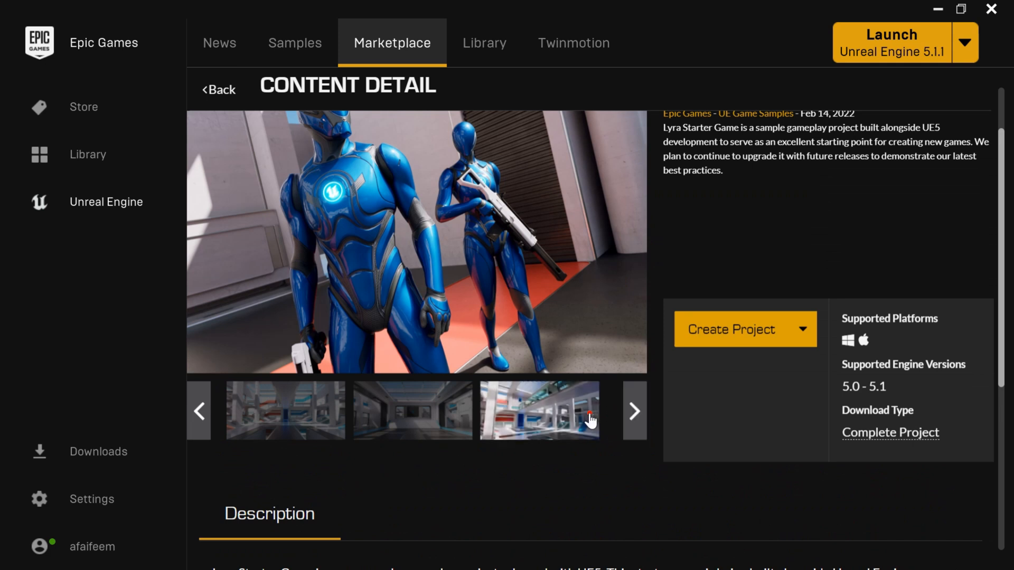
click(412, 409)
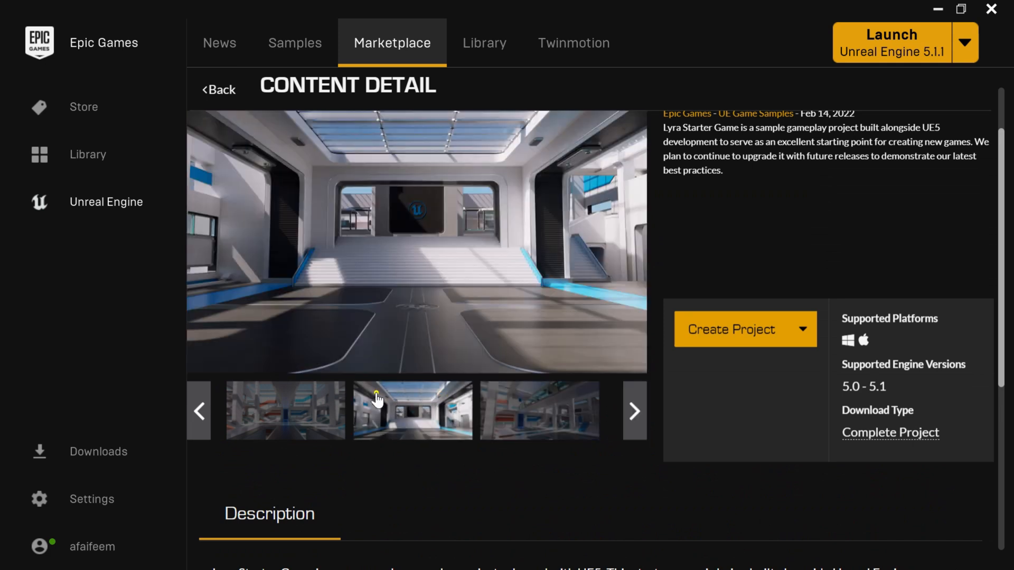
scroll(down, 3)
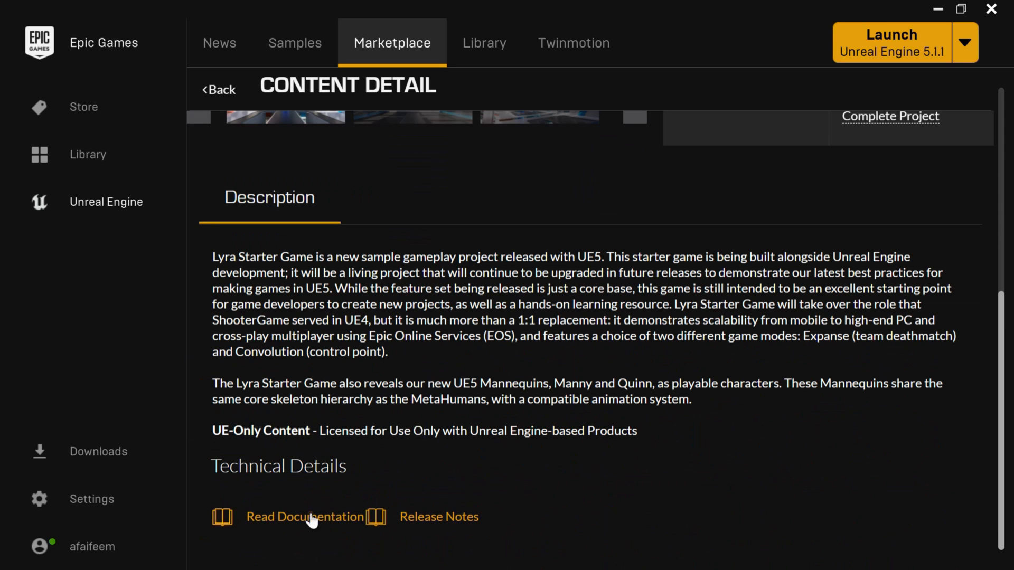
scroll(up, 3)
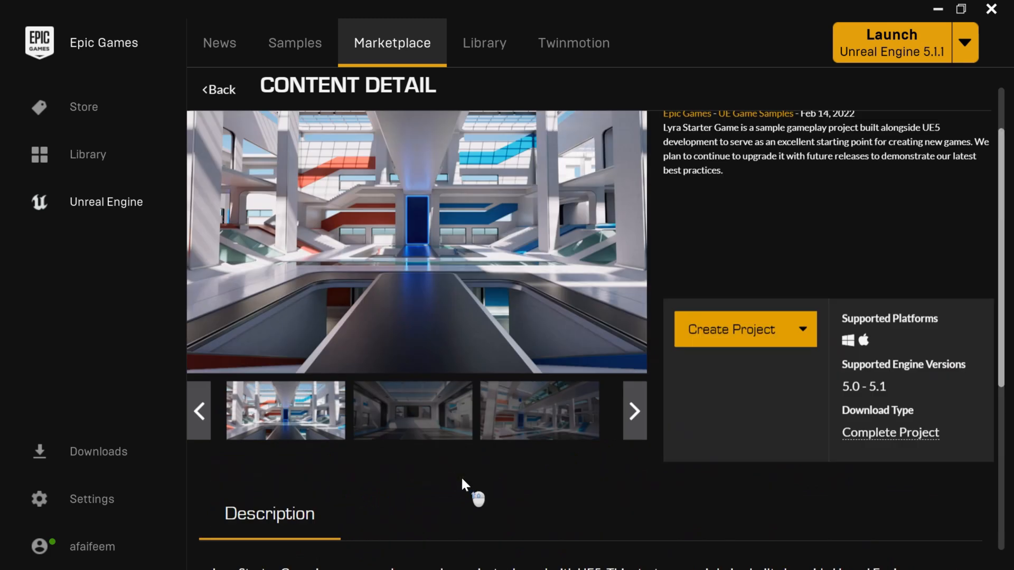